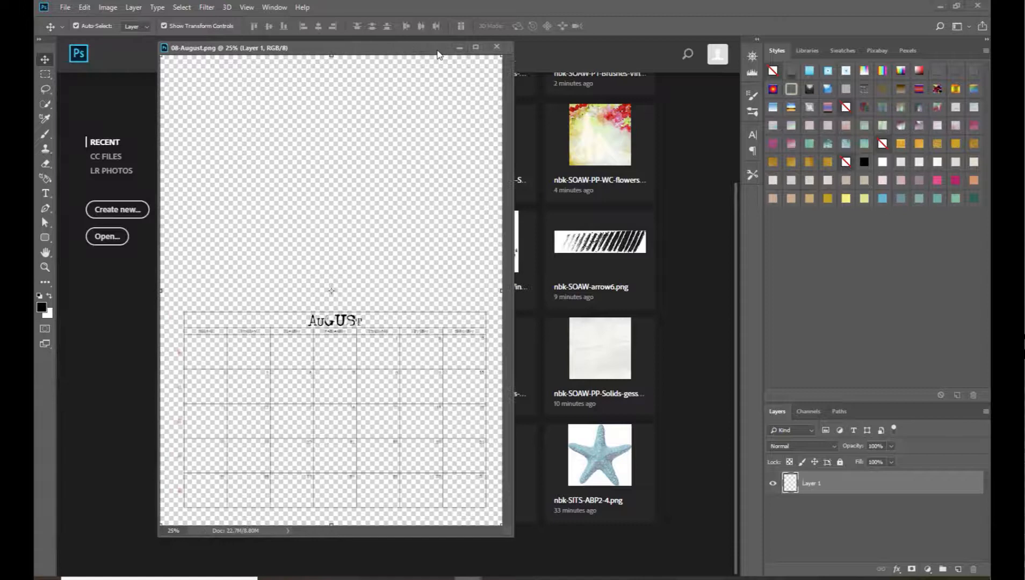
# - Move the calendar window aside and browse the august kit, looking inside the feminine loops folder
pyautogui.moveTo(435, 47); pyautogui.dragTo(454, 47)
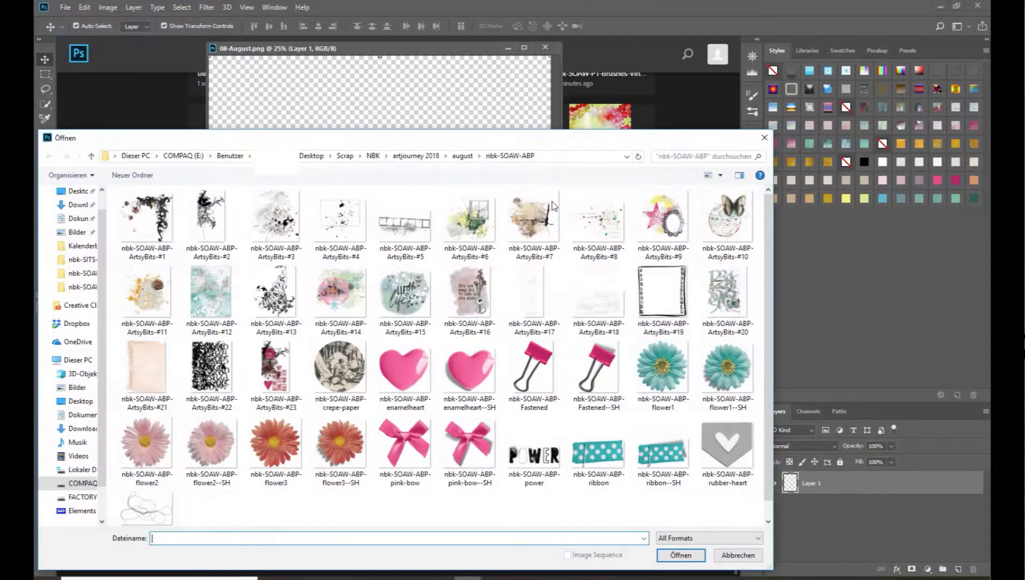
pyautogui.click(462, 156)
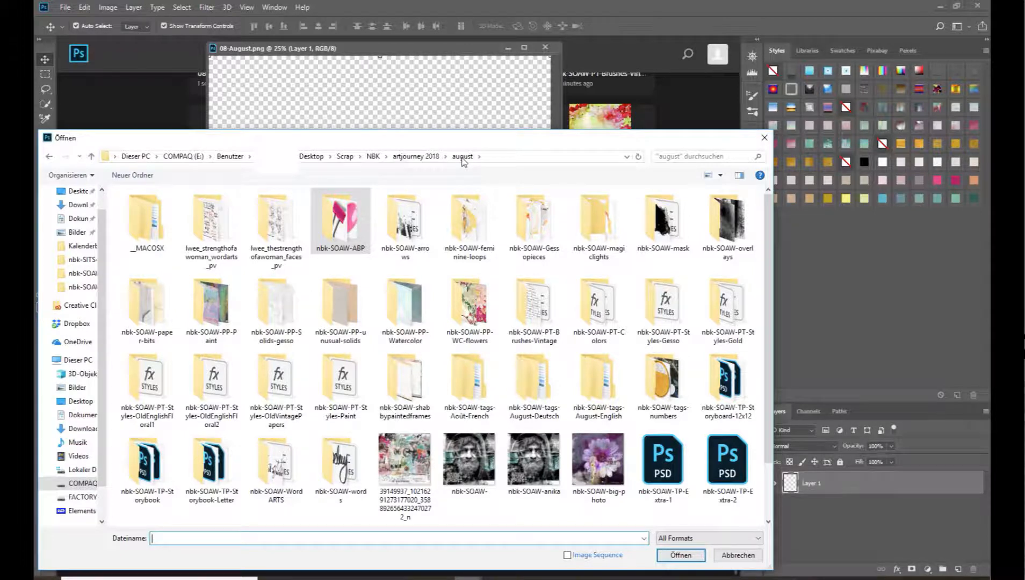
pyautogui.click(469, 220)
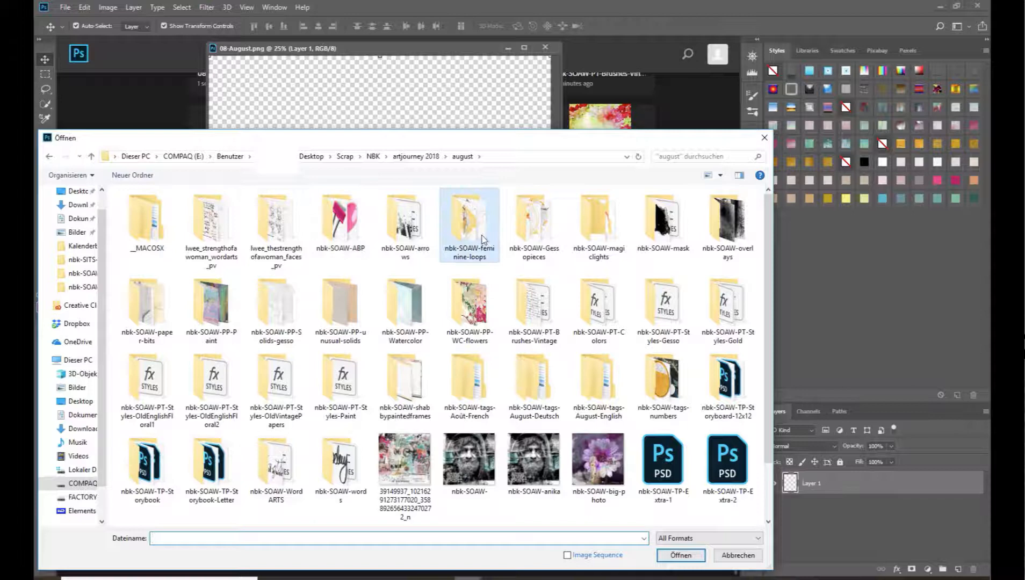
pyautogui.doubleClick(469, 221)
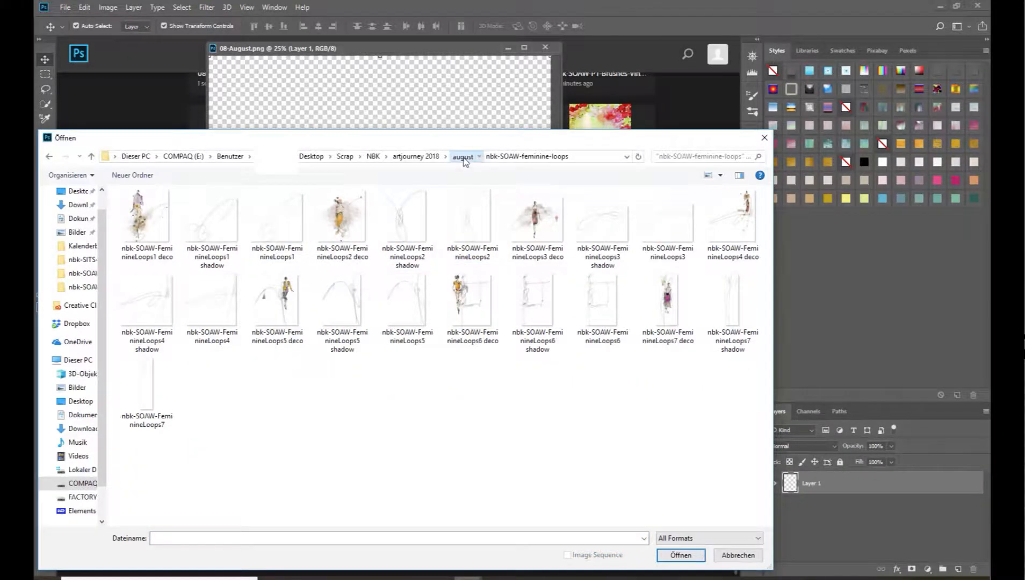
pyautogui.click(463, 156)
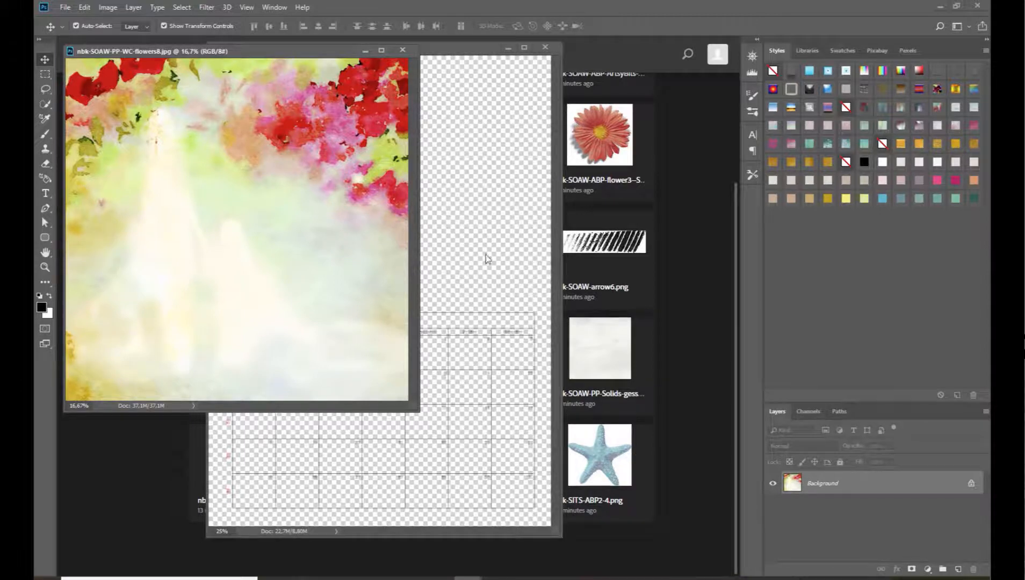
pyautogui.moveTo(472, 60)
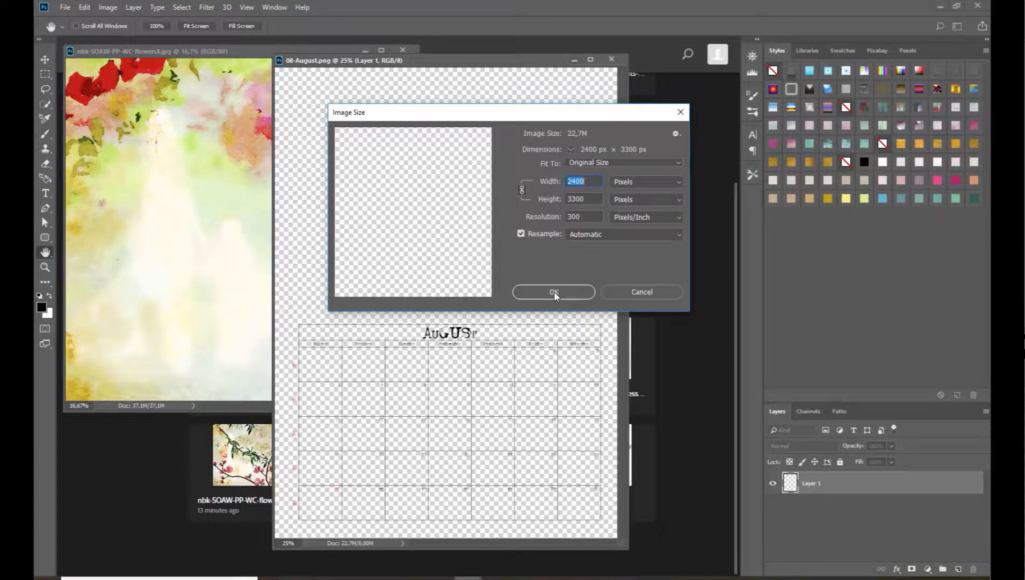
# - Dismiss the calendar size check and resize the flowers paper to 2400 px wide via Image Size
pyautogui.click(553, 293)
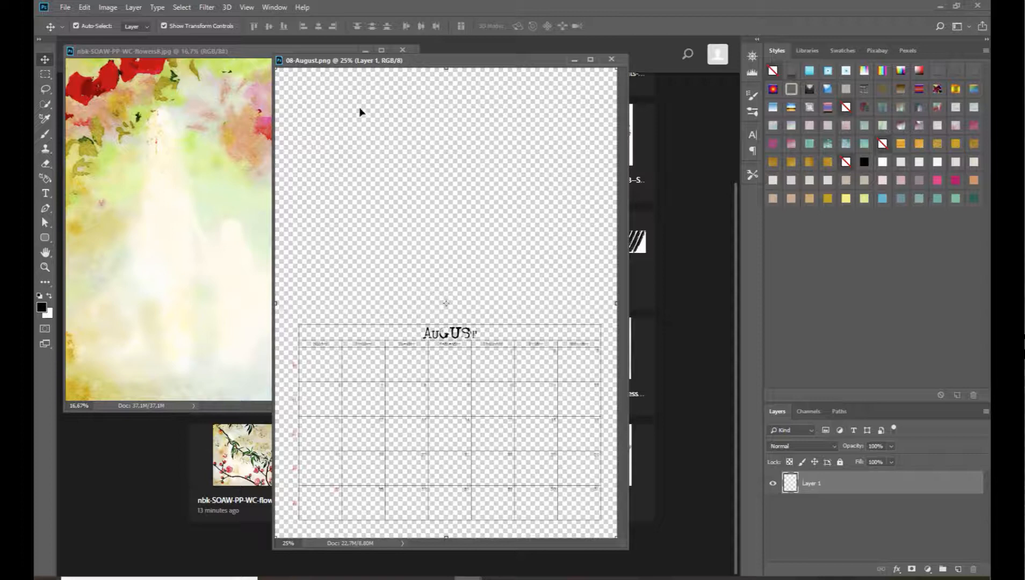
pyautogui.moveTo(476, 219)
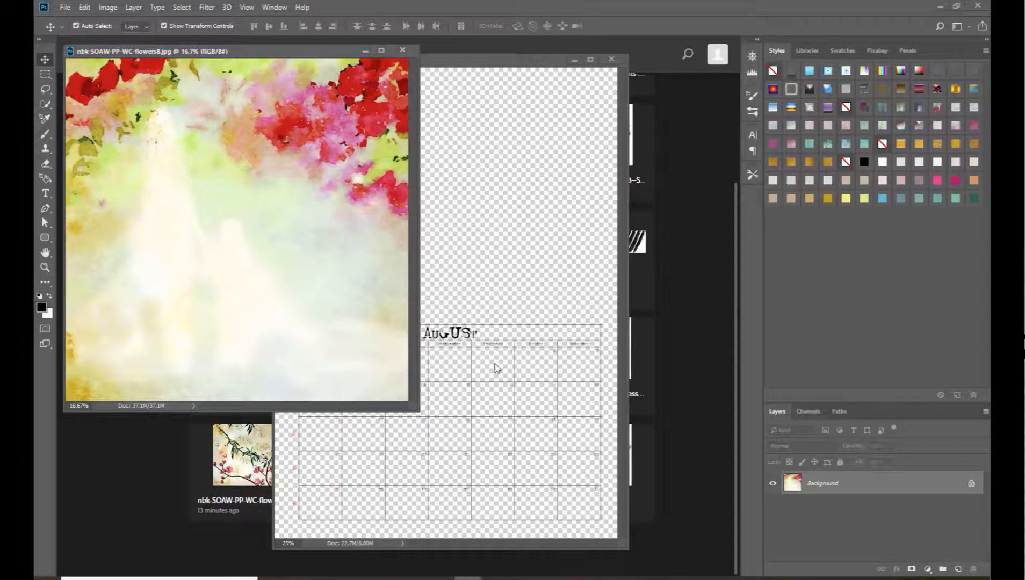
pyautogui.click(108, 8)
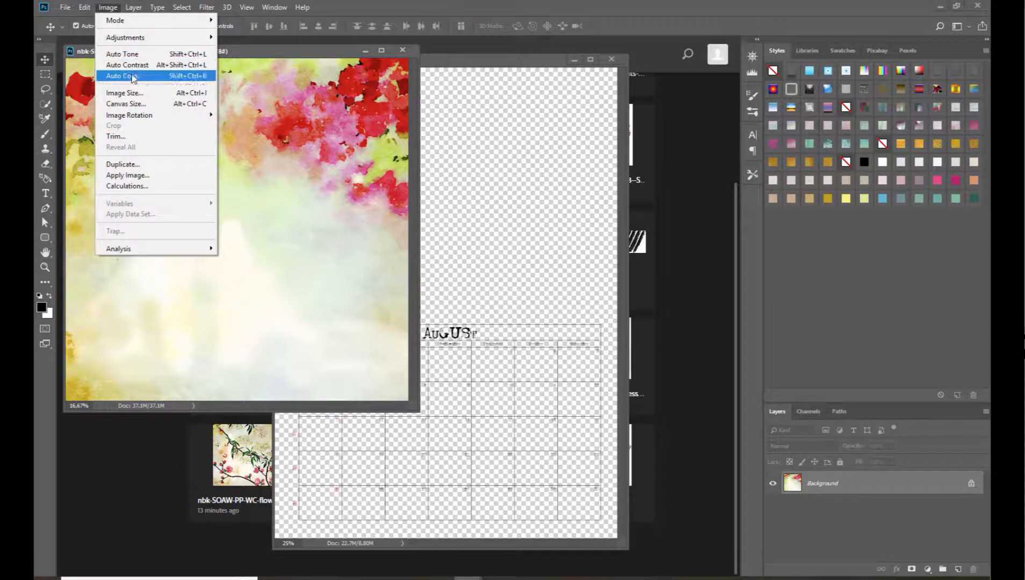
pyautogui.moveTo(124, 93)
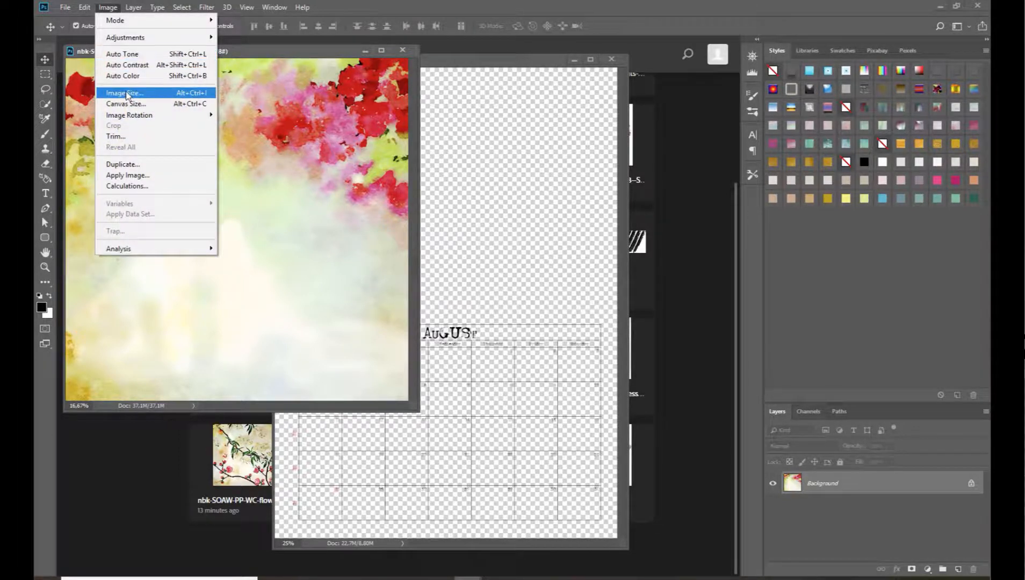
pyautogui.click(122, 93)
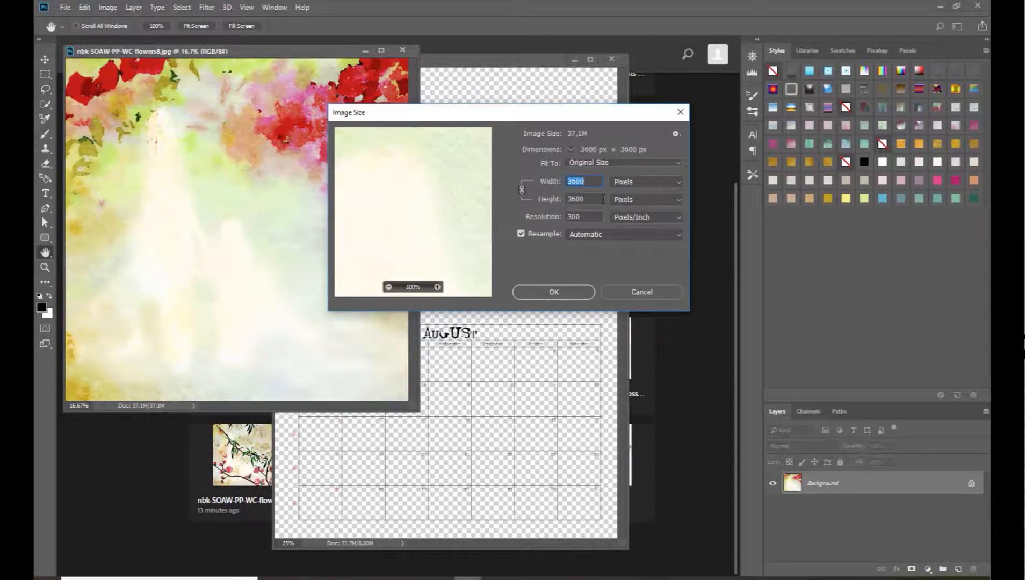
pyautogui.write('2400')
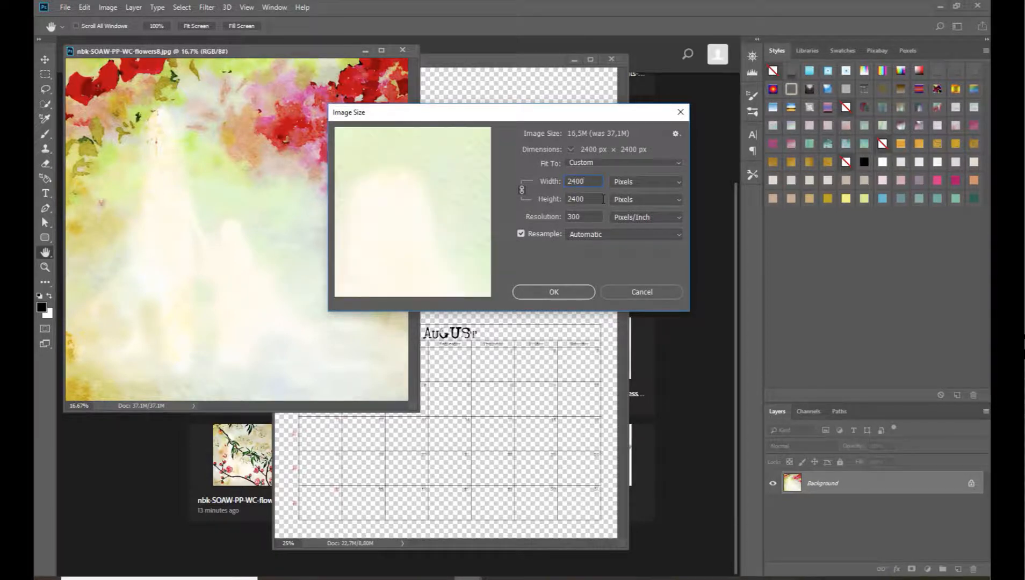
pyautogui.click(553, 291)
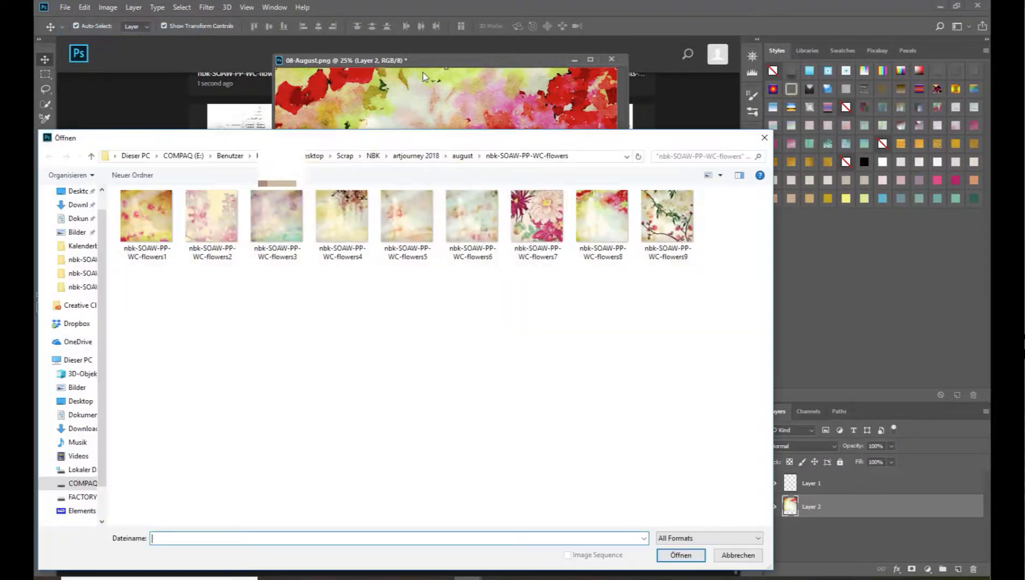
# - Open the second gesso paper, resize it to 2400 px, then close its file without saving
pyautogui.click(462, 156)
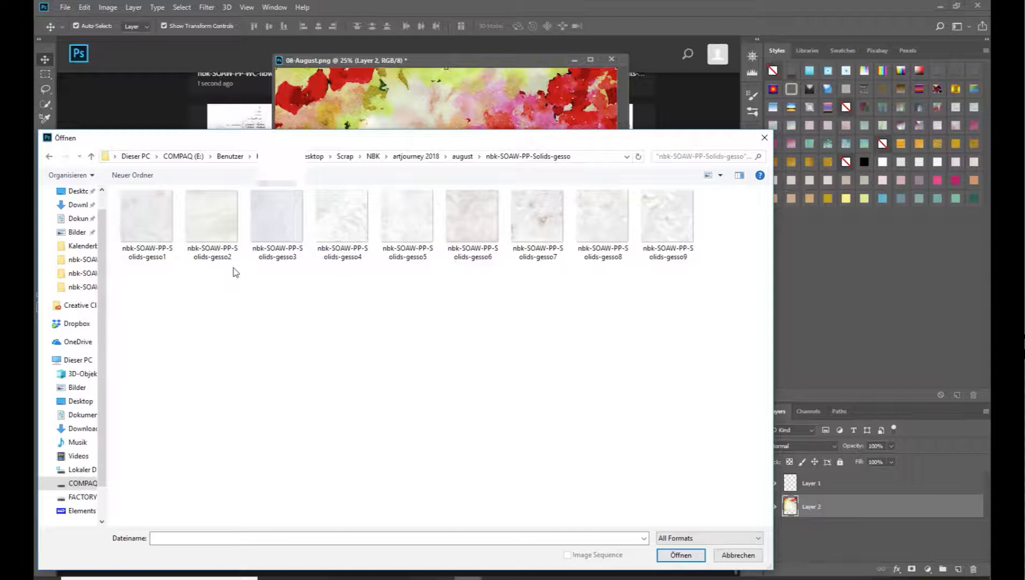
pyautogui.doubleClick(210, 218)
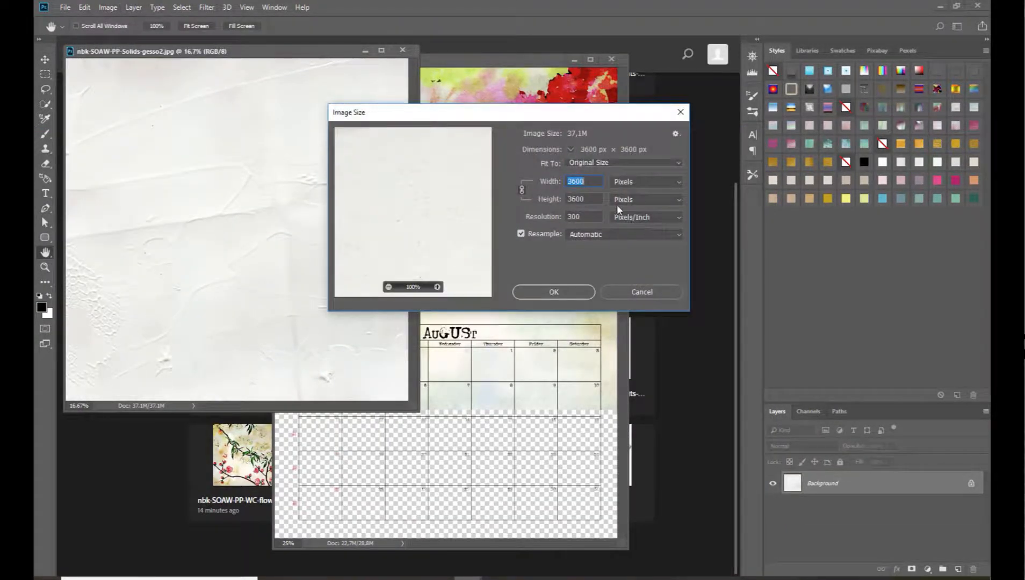
pyautogui.write('2400')
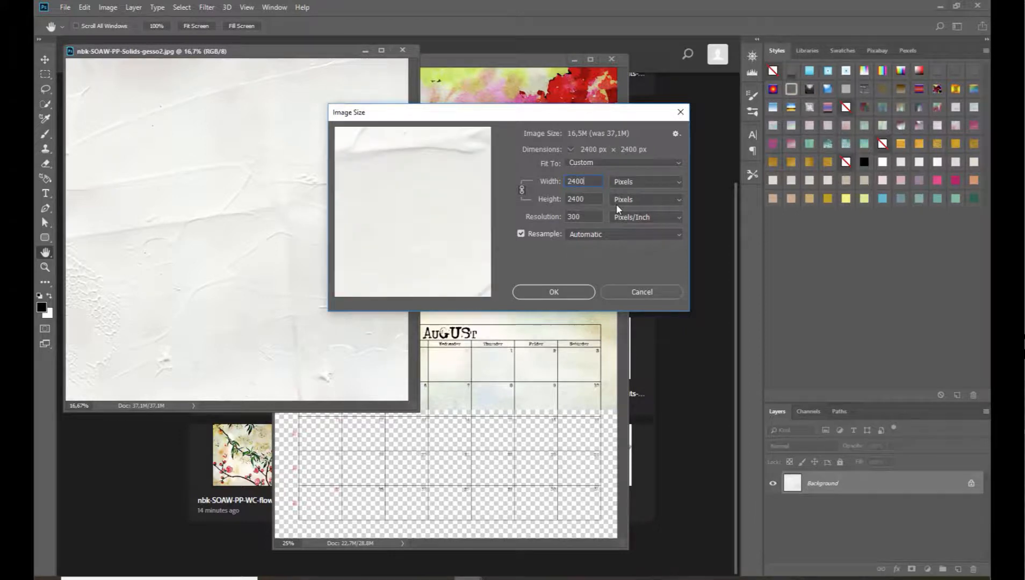
pyautogui.click(554, 291)
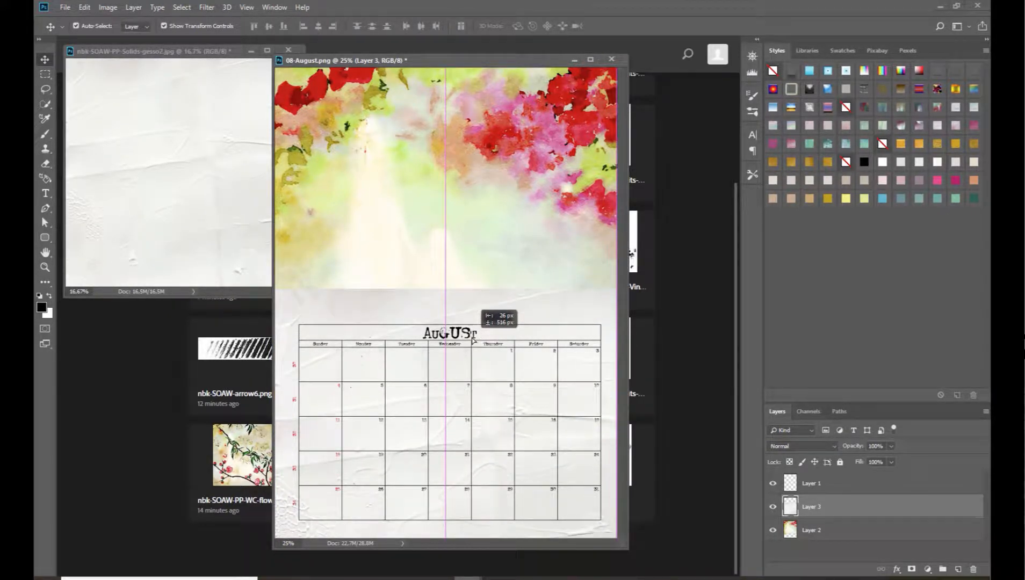
pyautogui.click(288, 50)
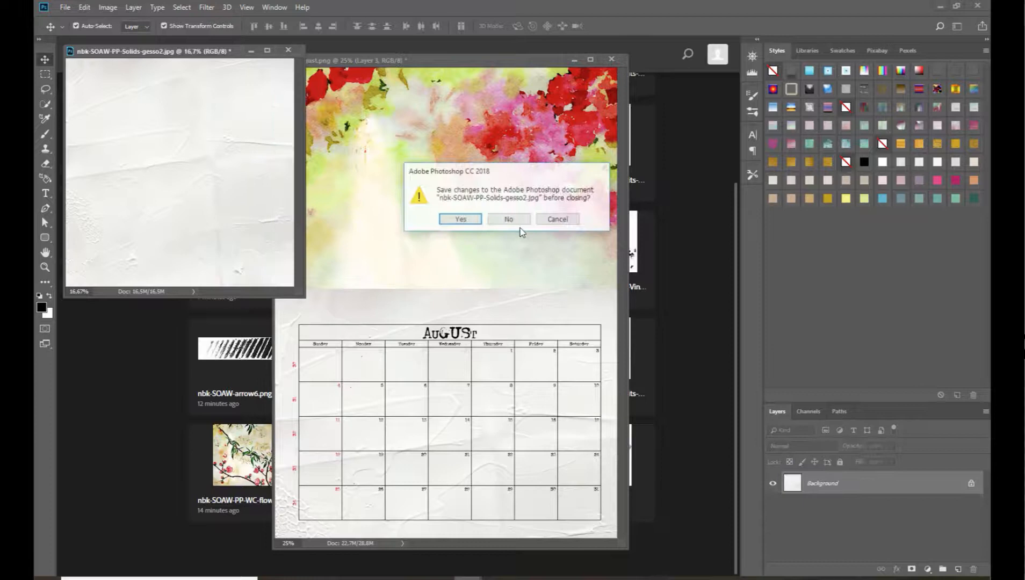
pyautogui.click(508, 219)
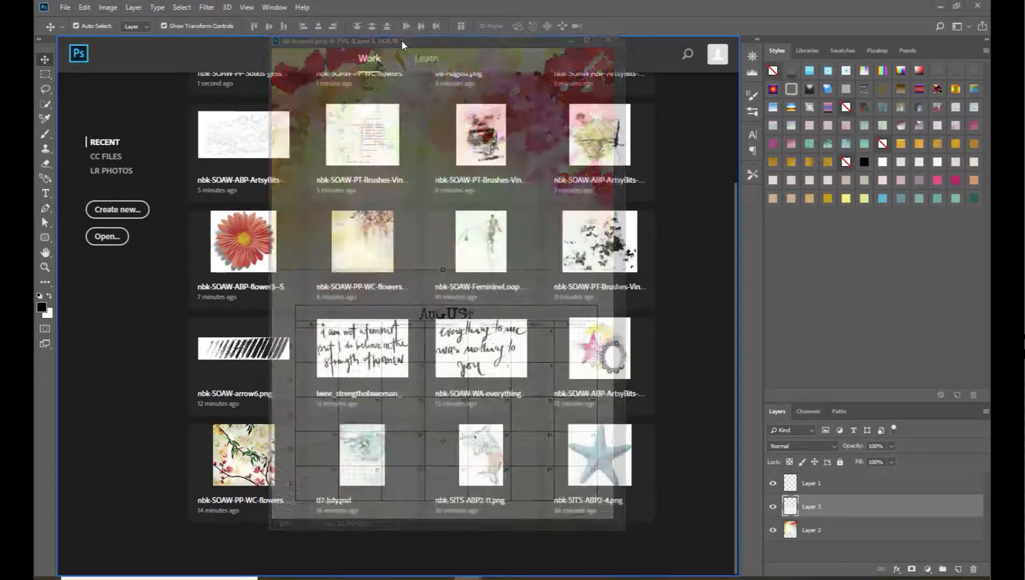
# - Bring up the File menu to open the FeminineLoops fashion figure
pyautogui.click(65, 7)
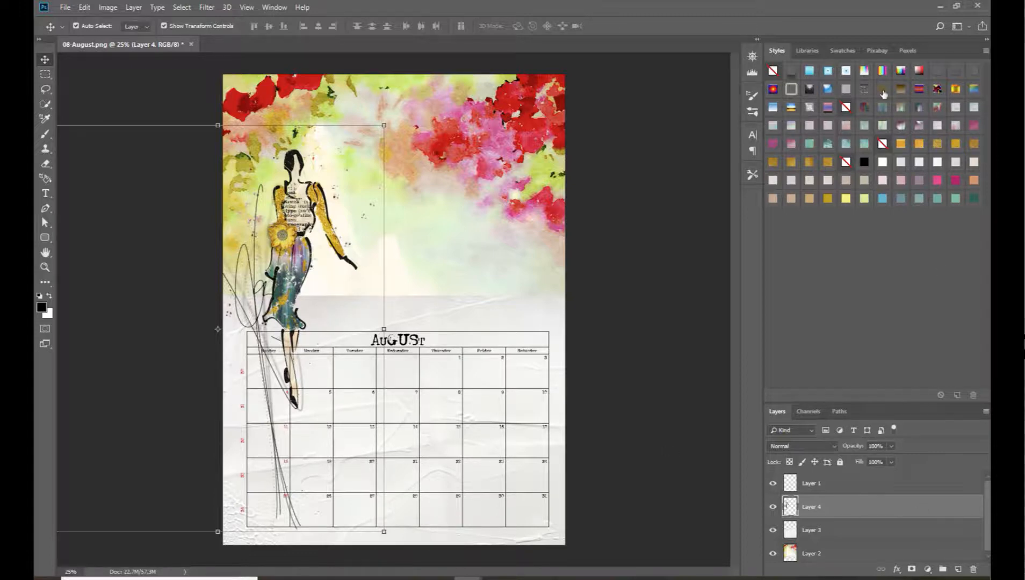
# - Select the fashion woman layer and ready a black brush at 28% opacity
pyautogui.click(807, 51)
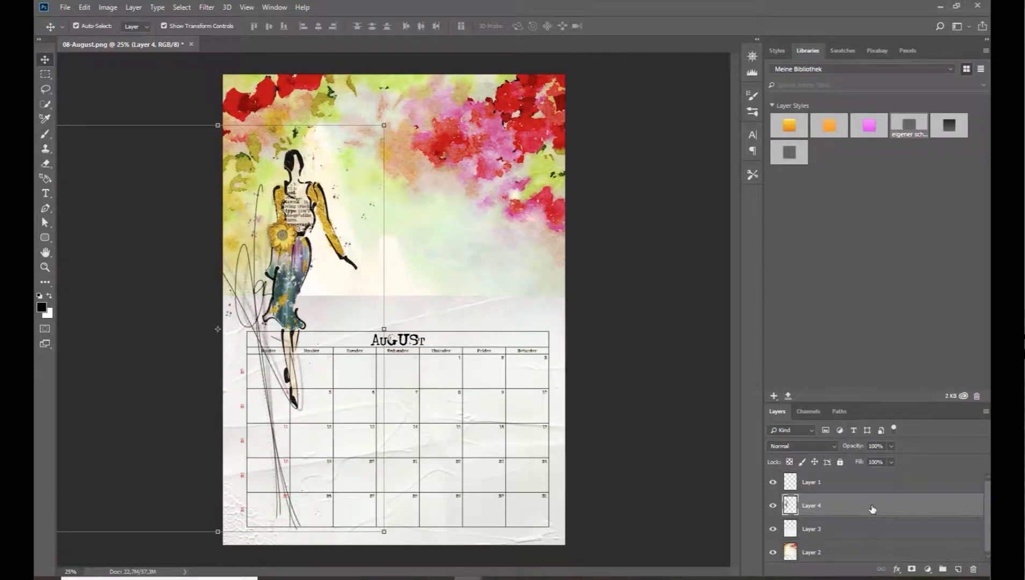
pyautogui.click(959, 569)
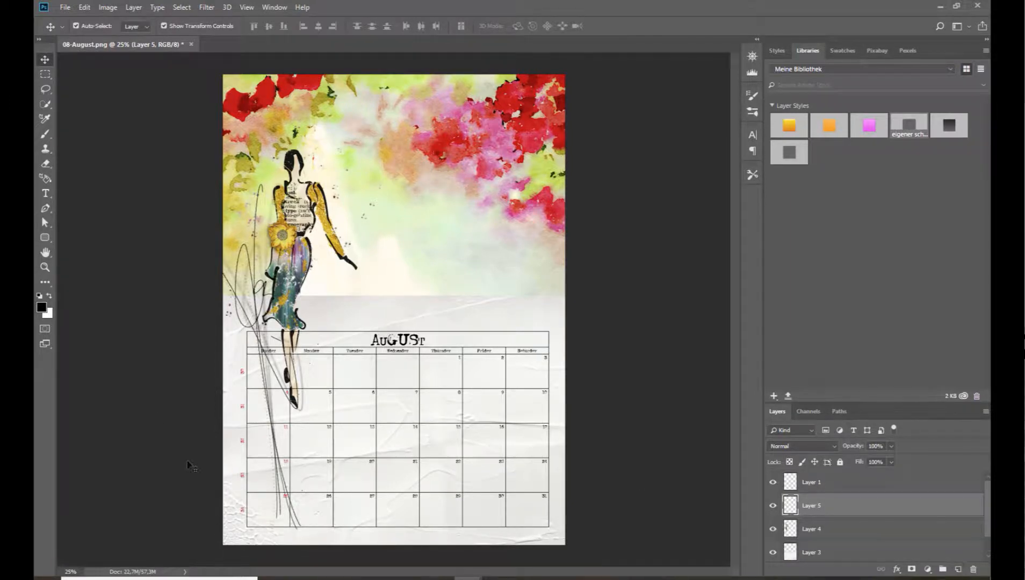
pyautogui.moveTo(44, 311)
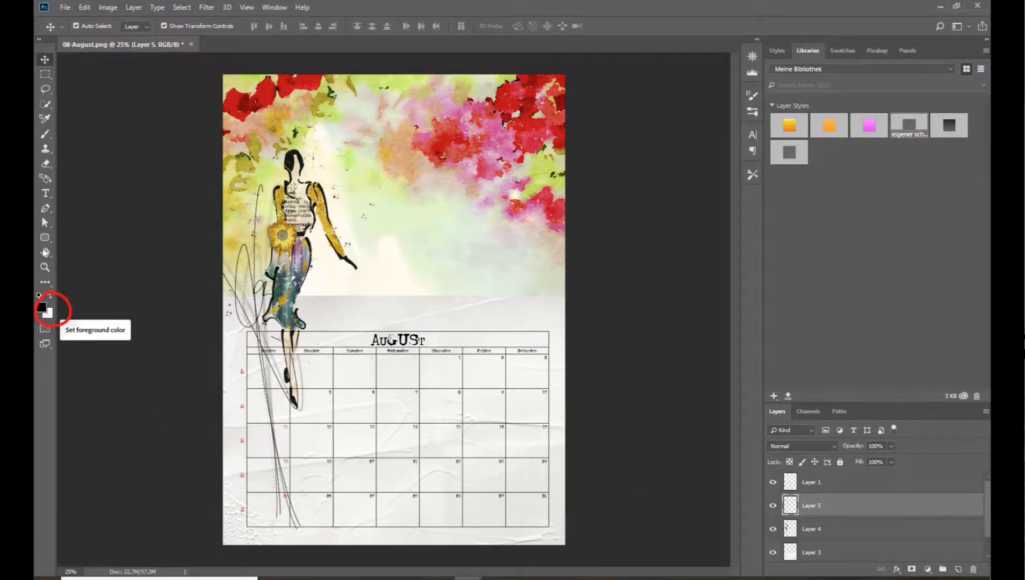
pyautogui.click(46, 135)
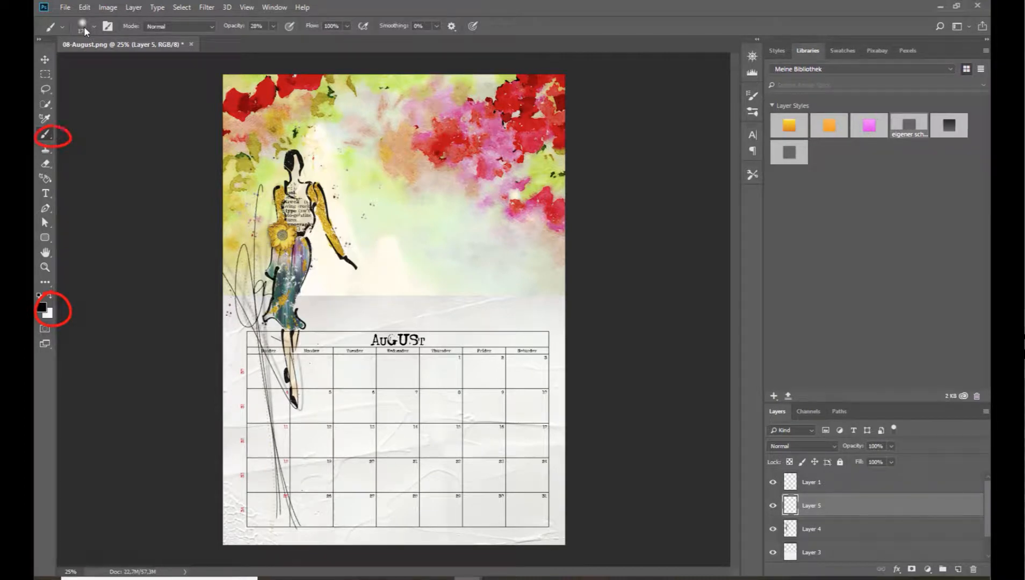
pyautogui.moveTo(256, 26)
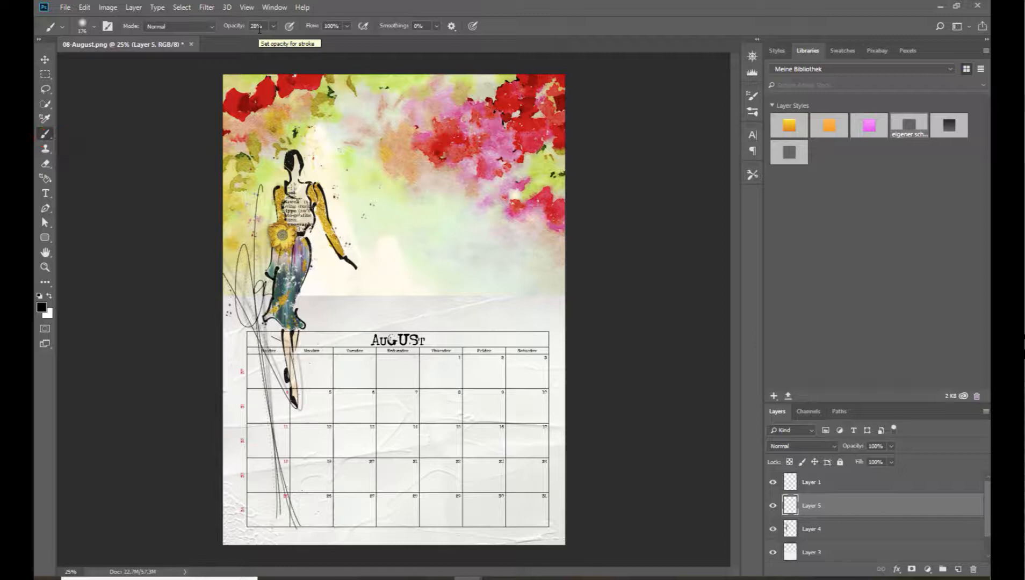
pyautogui.click(255, 26)
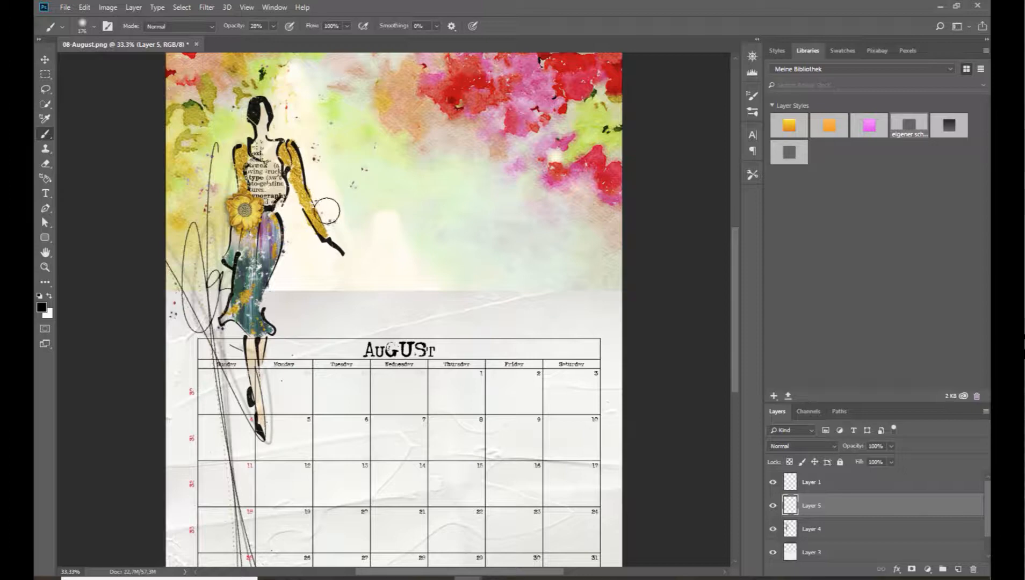
pyautogui.moveTo(330, 207)
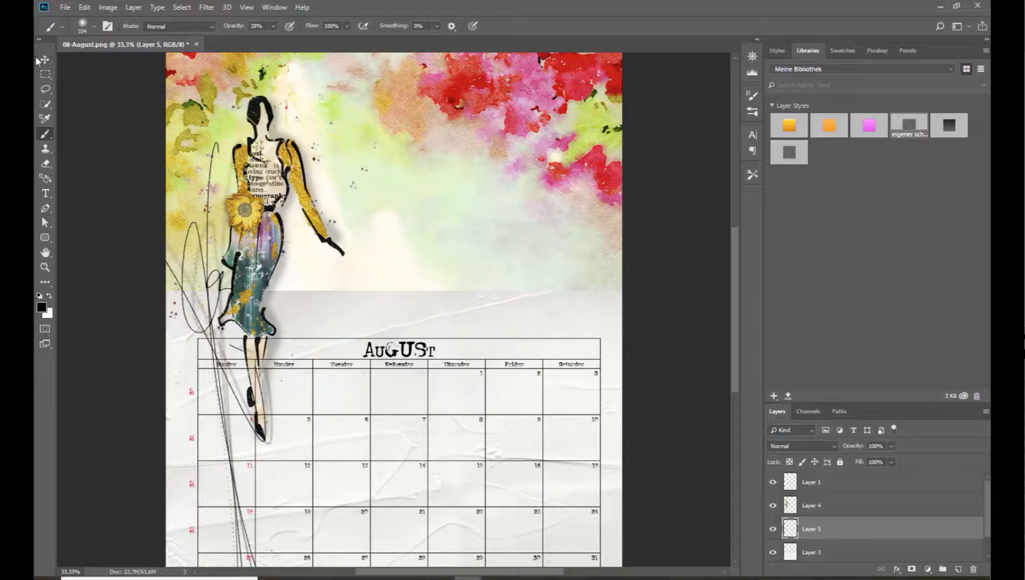
# - Switch to the Move tool, make watercolor Layer 2 active and bring up the File menu
pyautogui.click(45, 59)
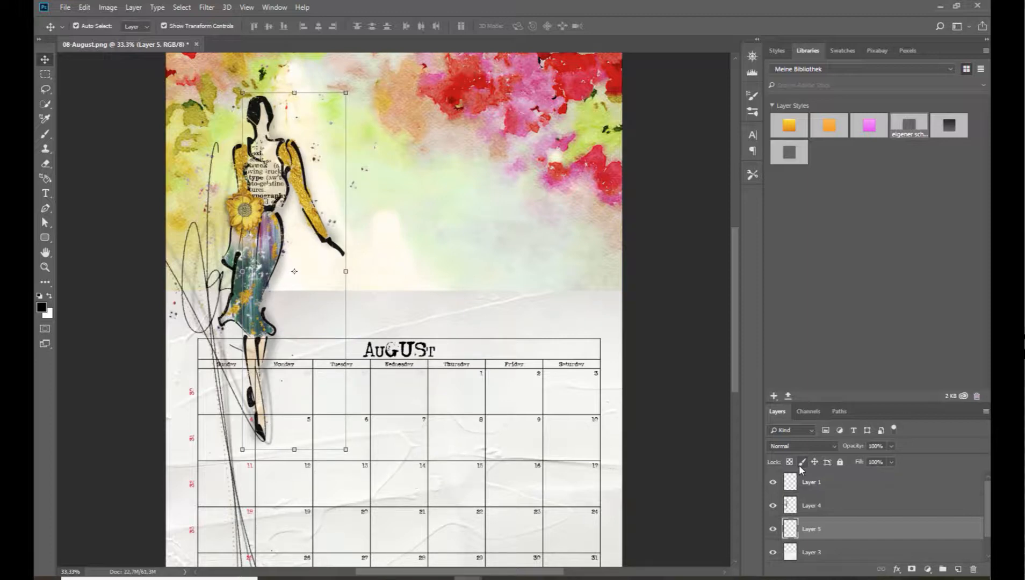
pyautogui.click(875, 446)
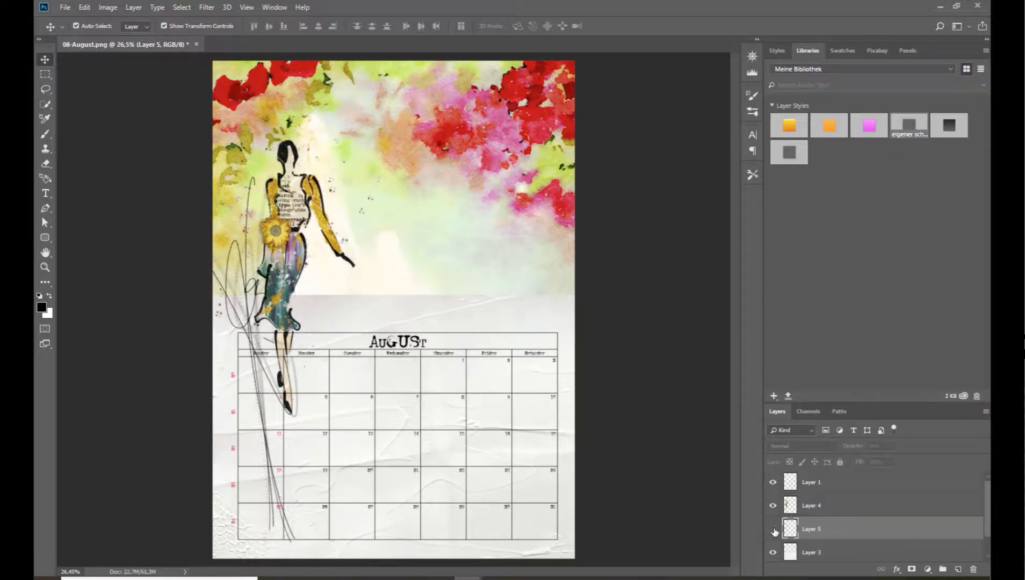
pyautogui.click(773, 531)
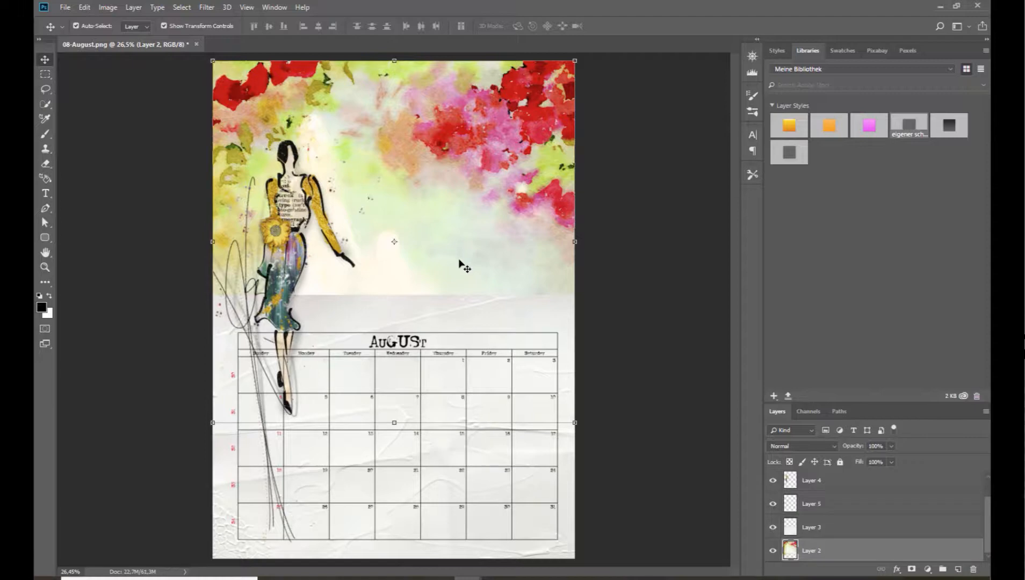
pyautogui.click(64, 8)
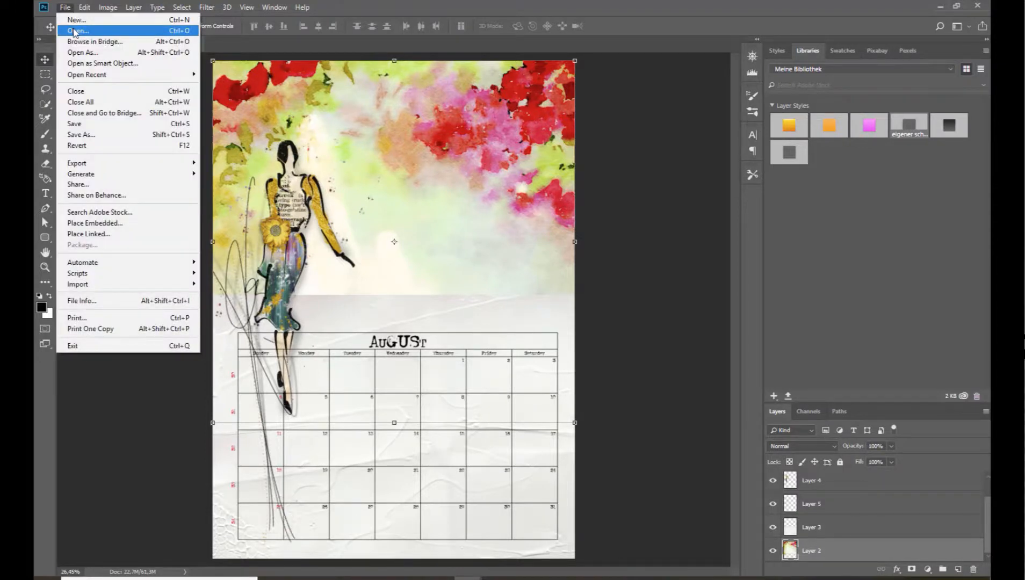
# - Open the feminist quote from the strength of a woman word art folder and place it by the woman's shoulder
pyautogui.click(78, 30)
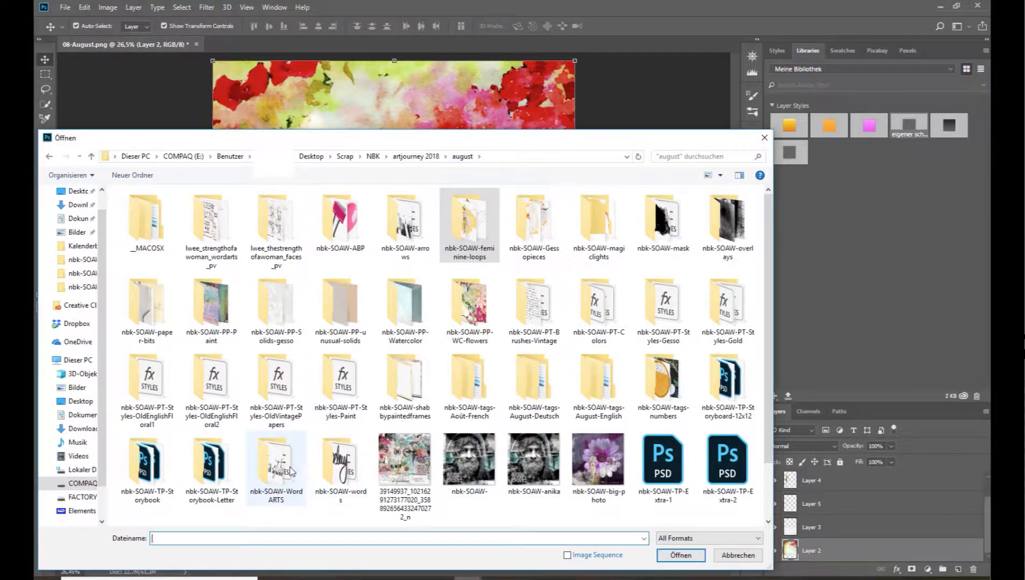
pyautogui.doubleClick(275, 457)
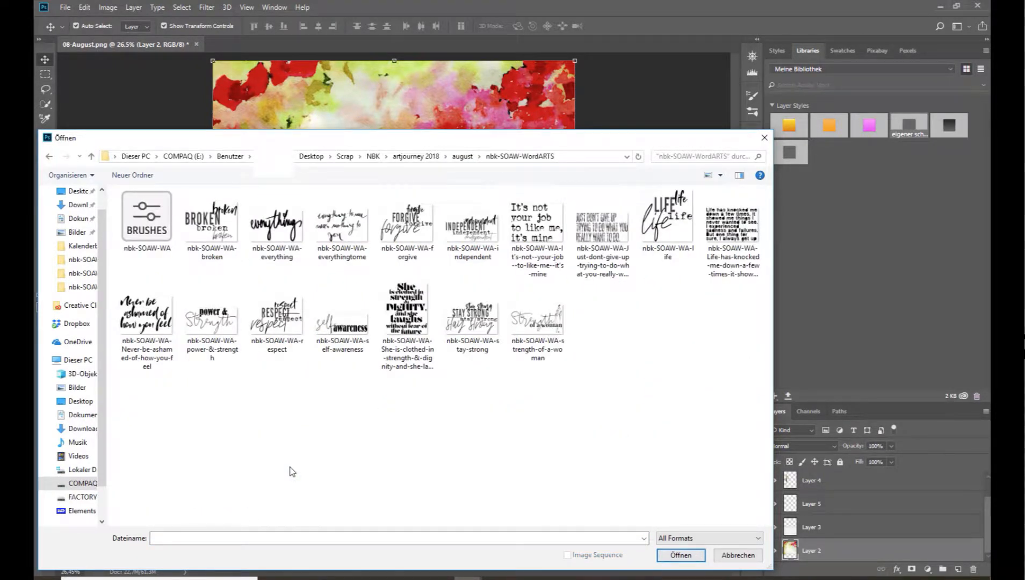
pyautogui.click(406, 223)
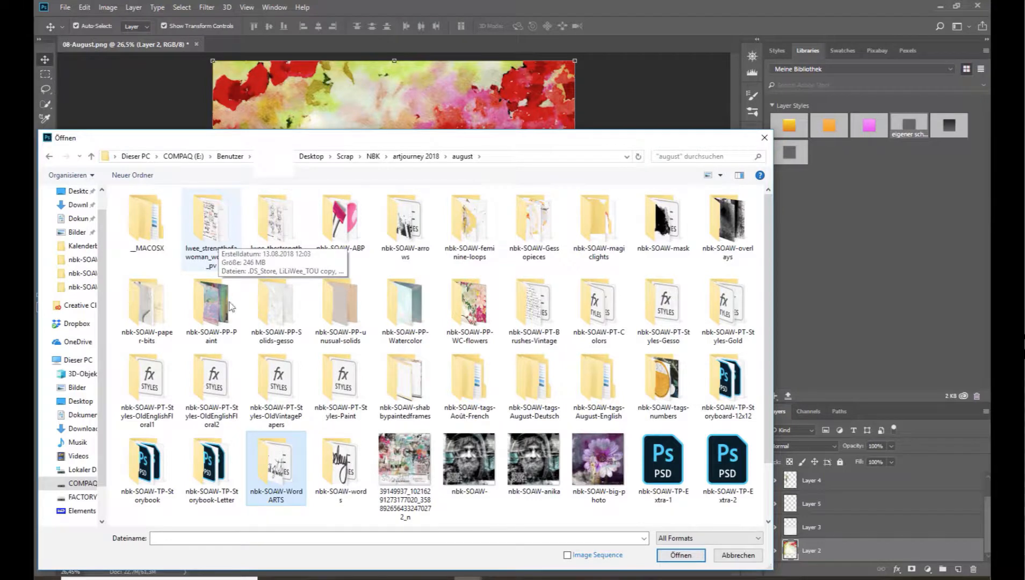
pyautogui.doubleClick(211, 217)
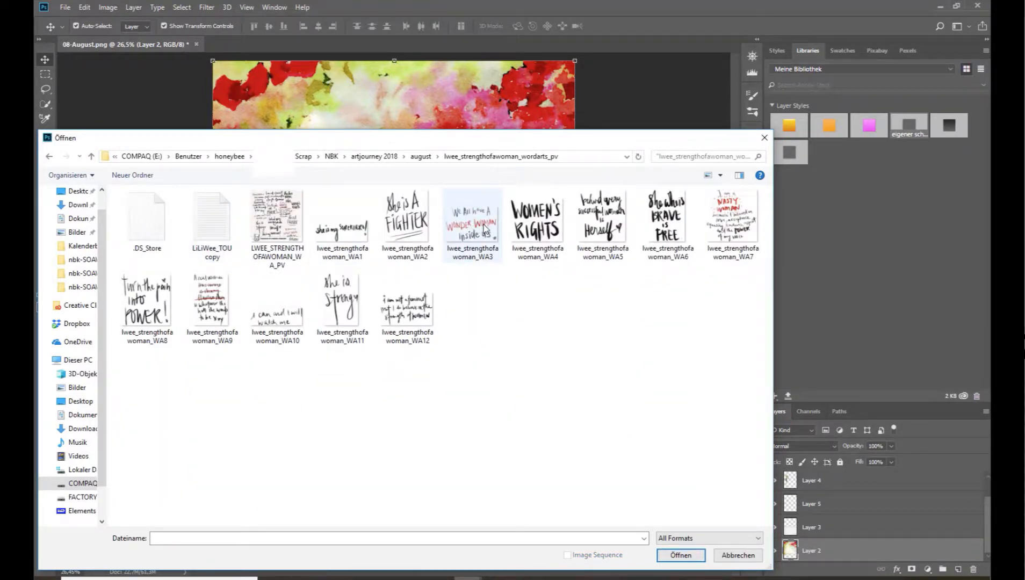
pyautogui.doubleClick(407, 301)
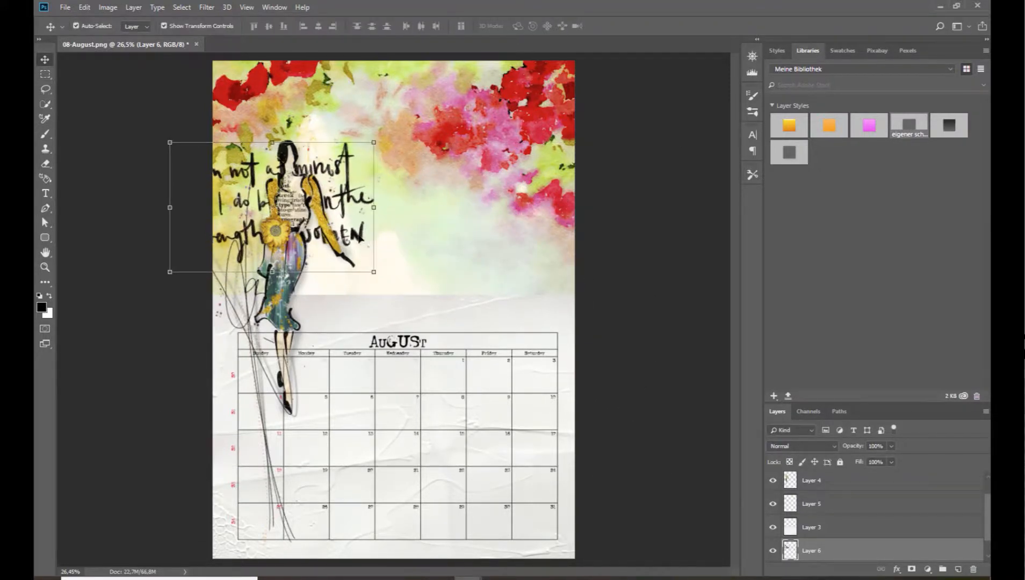
pyautogui.moveTo(271, 206); pyautogui.dragTo(429, 195)
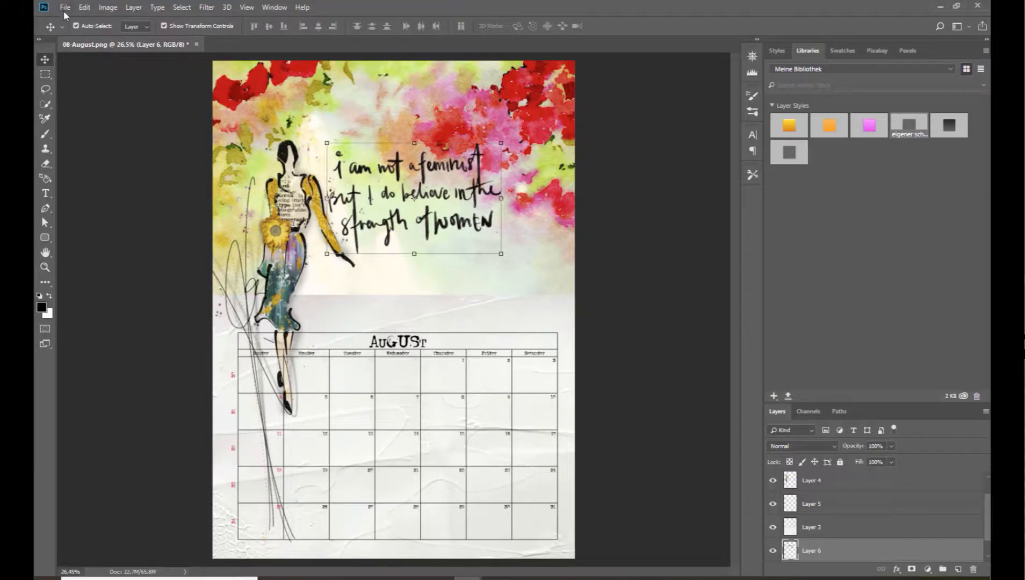
# - Browse back to the august folder and into the decorative elements folder for the stroke border
pyautogui.click(64, 7)
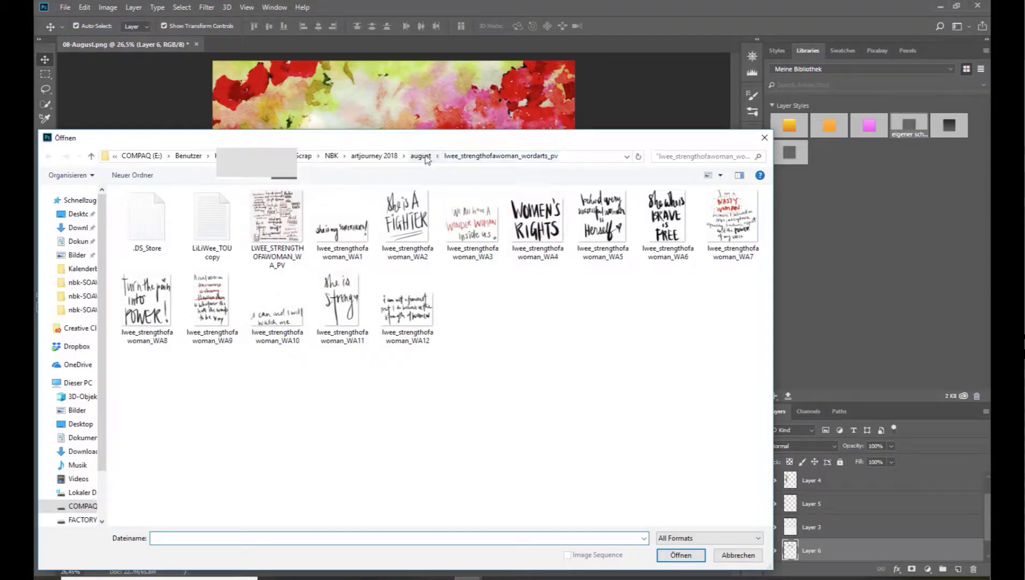
pyautogui.click(420, 155)
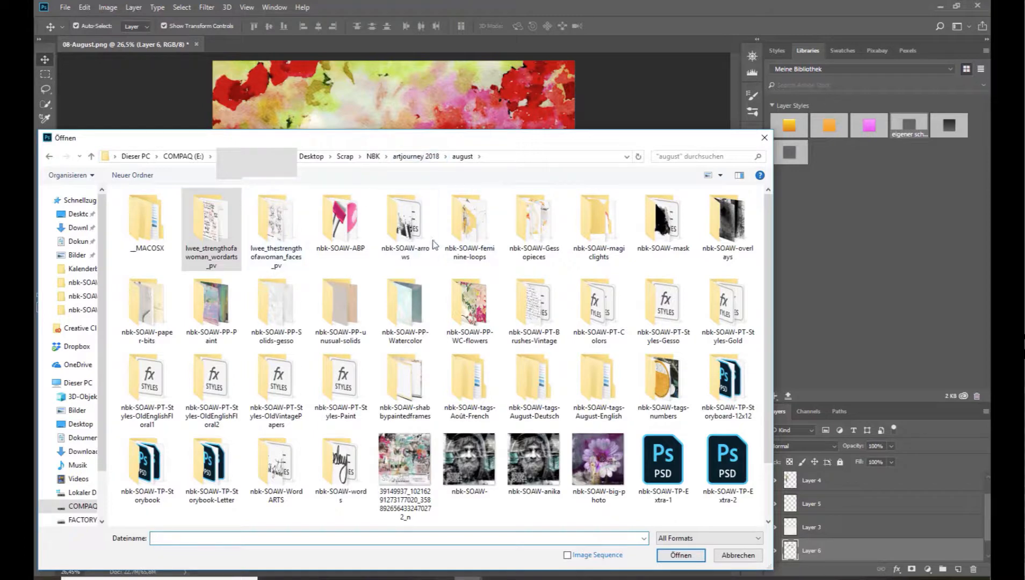
pyautogui.doubleClick(405, 219)
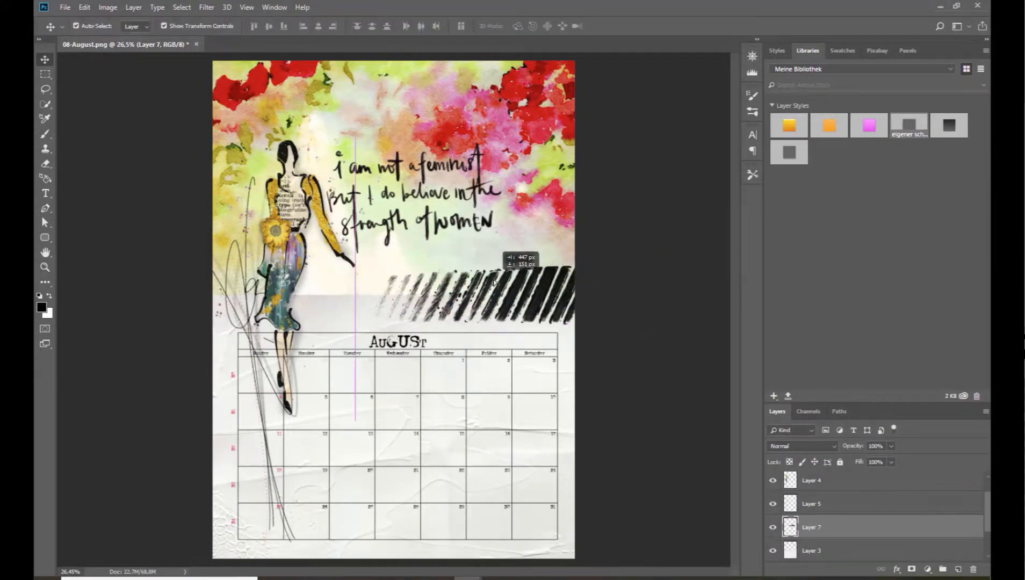
# - Look inside the nbk-SOAW-PT-Styles-Gold folder, return to august and close the Open dialog
pyautogui.click(65, 8)
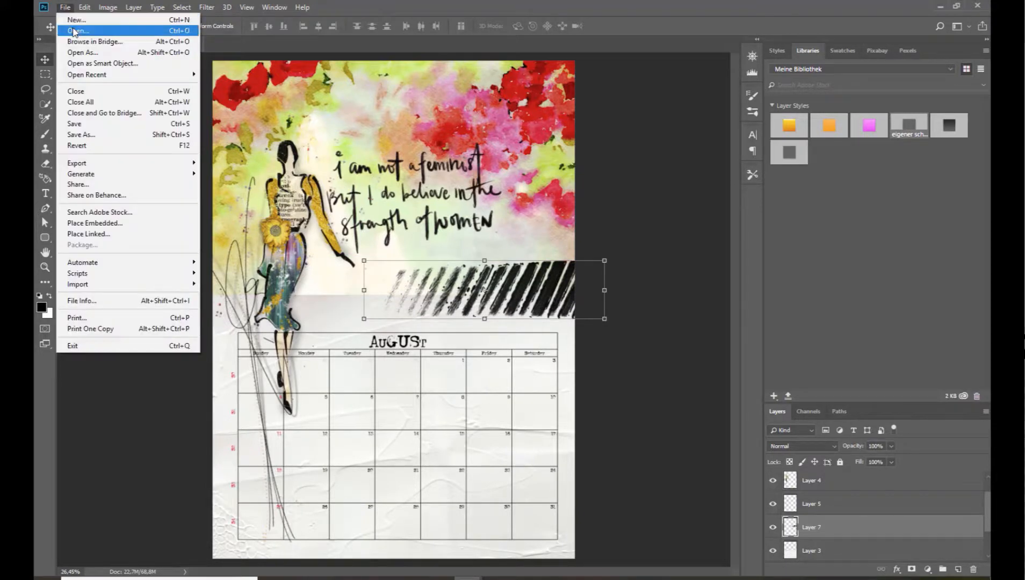
pyautogui.click(77, 31)
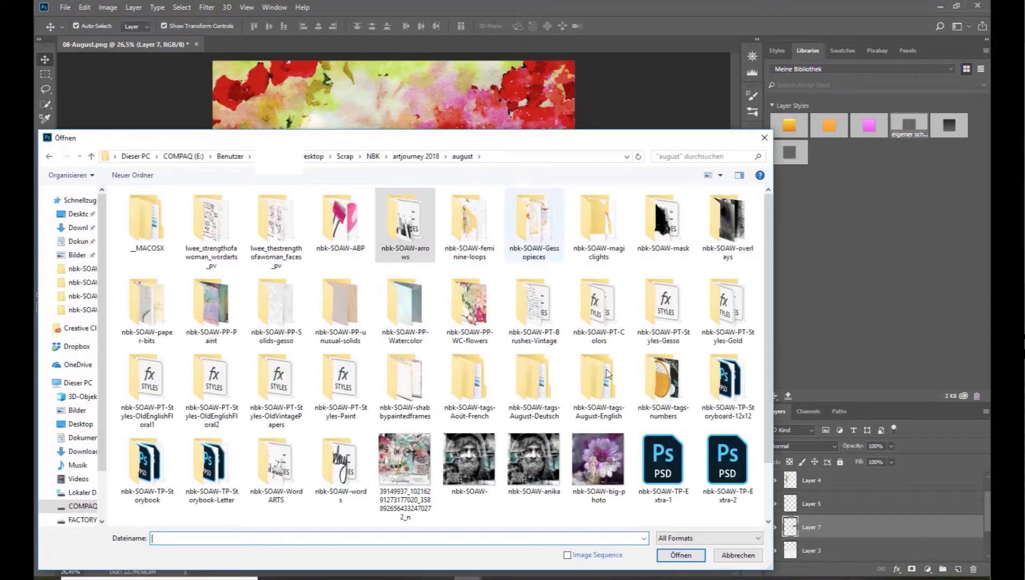
pyautogui.click(340, 377)
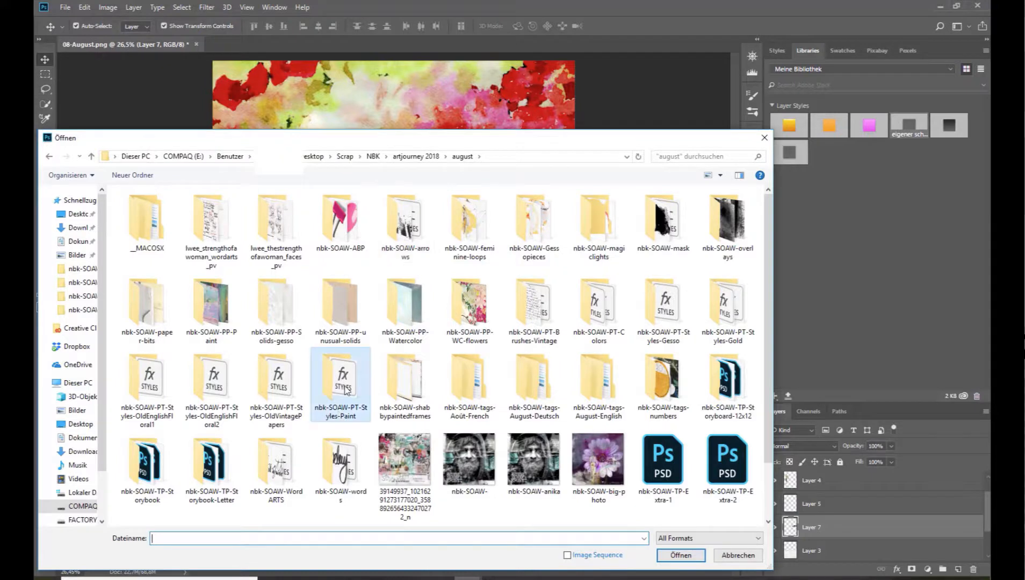
pyautogui.doubleClick(339, 377)
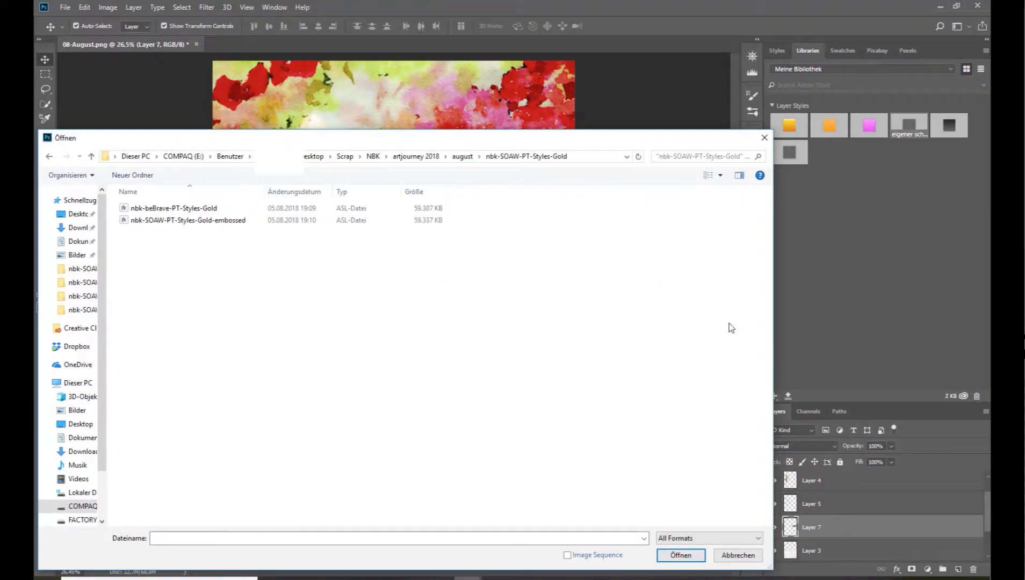
pyautogui.click(174, 207)
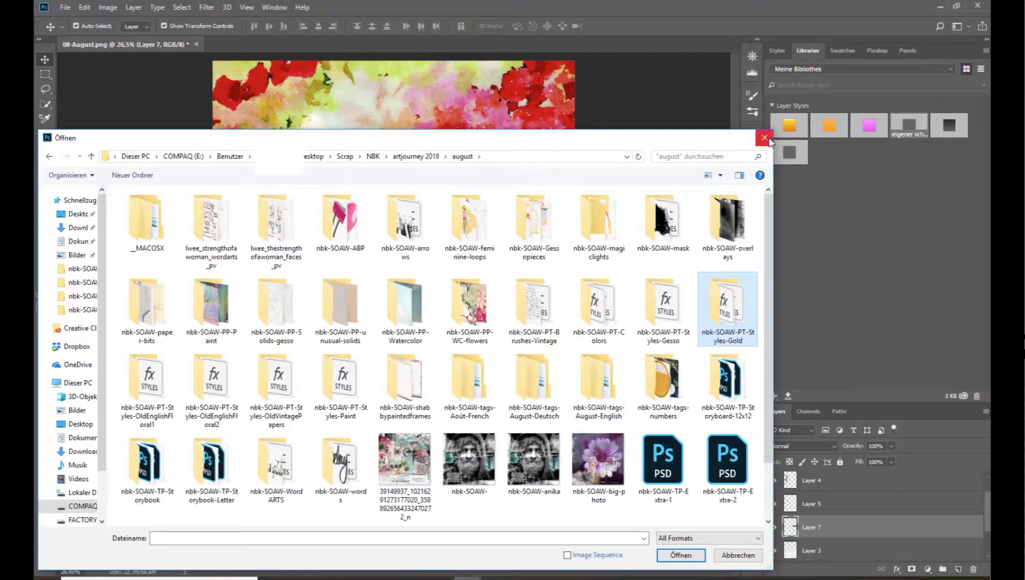
pyautogui.click(764, 138)
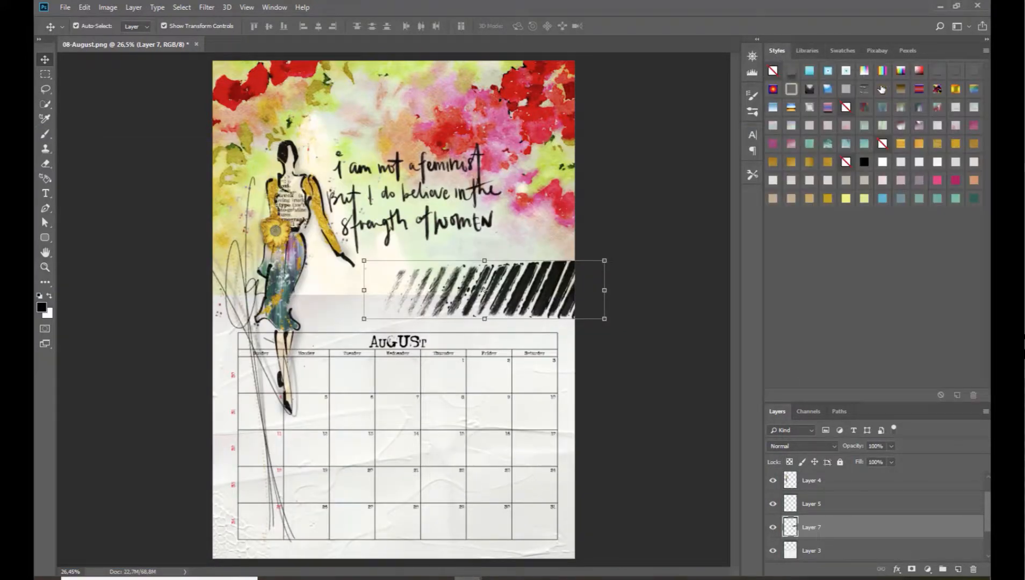
pyautogui.moveTo(967, 150)
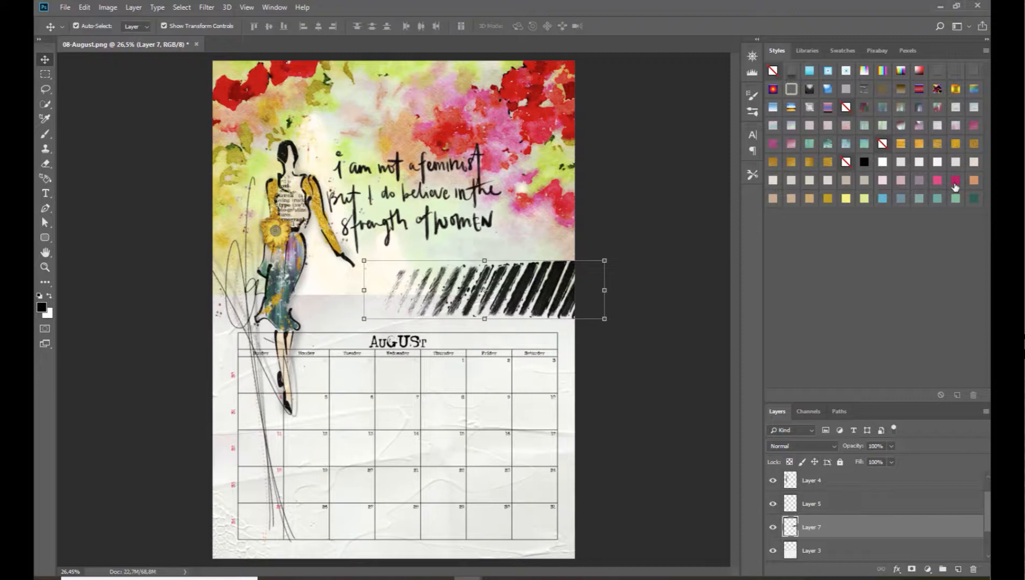
# - Load the gold paint styles set, give the diagonal stripes a gold finish and commit their transform
pyautogui.click(65, 8)
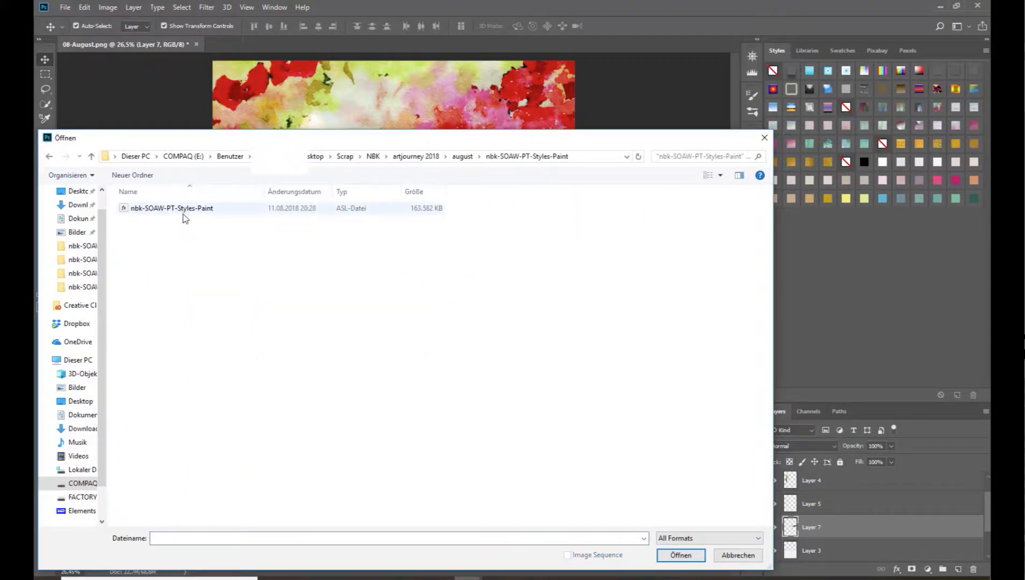
pyautogui.moveTo(201, 213)
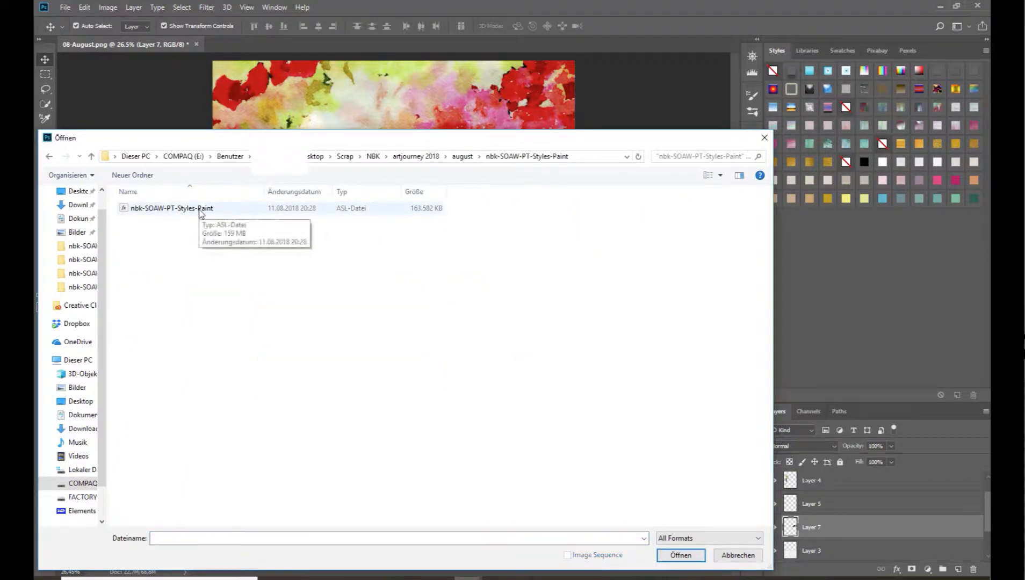
pyautogui.click(680, 555)
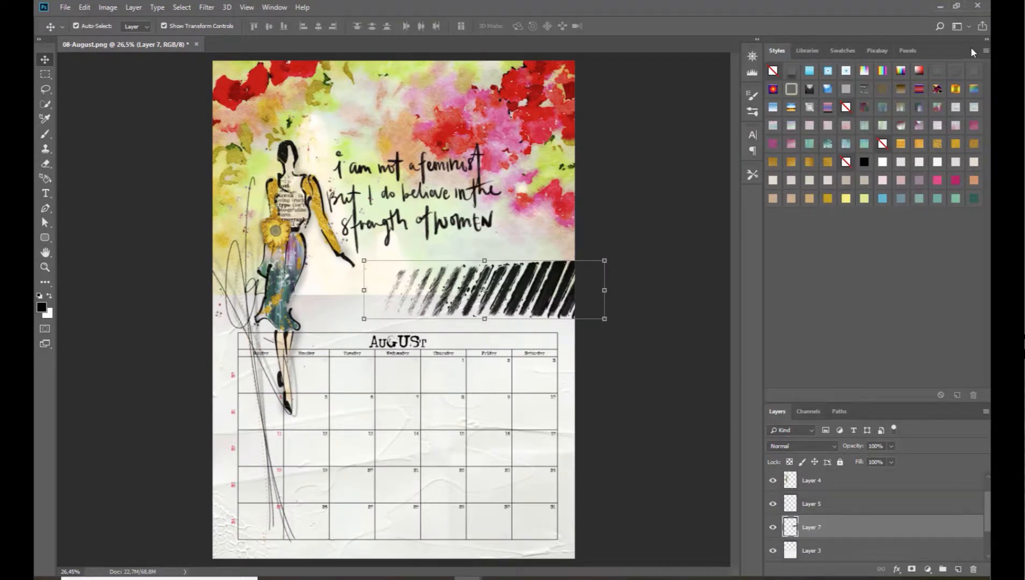
pyautogui.click(973, 50)
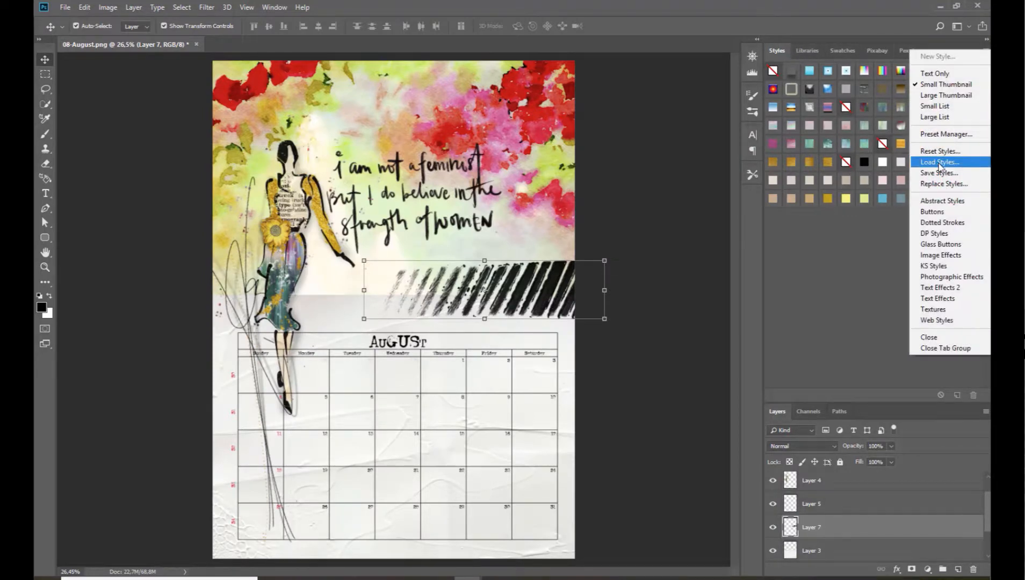
pyautogui.click(939, 162)
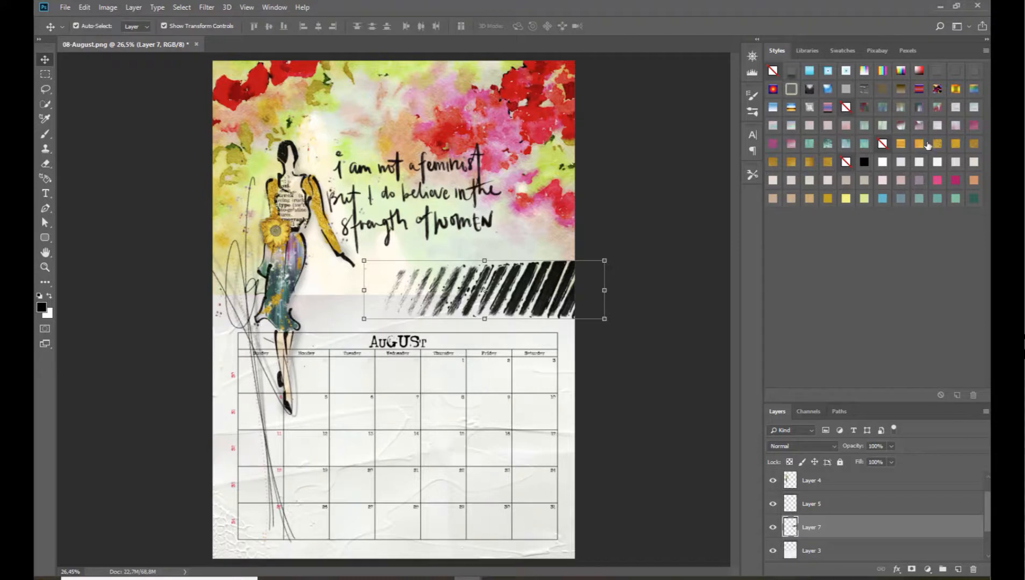
pyautogui.click(919, 143)
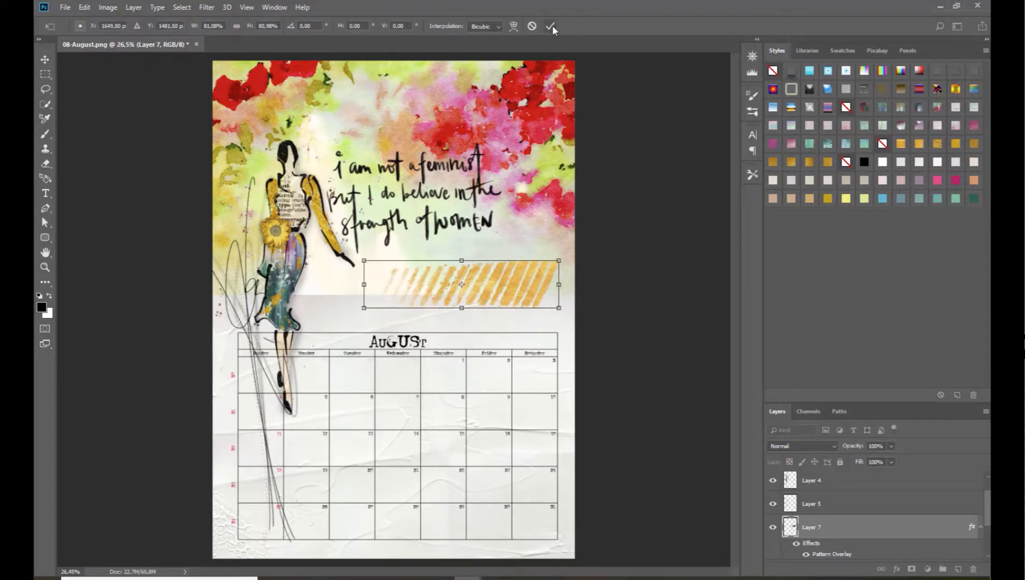
pyautogui.click(552, 26)
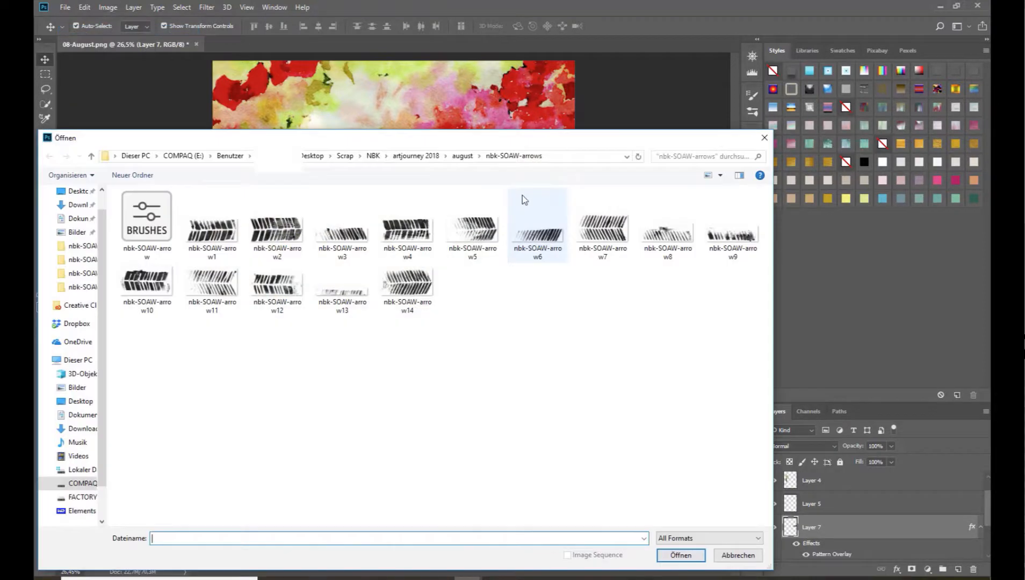
# - Open the ArtsyBits-4 white grunge texture from the embellishment folder and place it over the top flowers beneath the quote
pyautogui.click(462, 156)
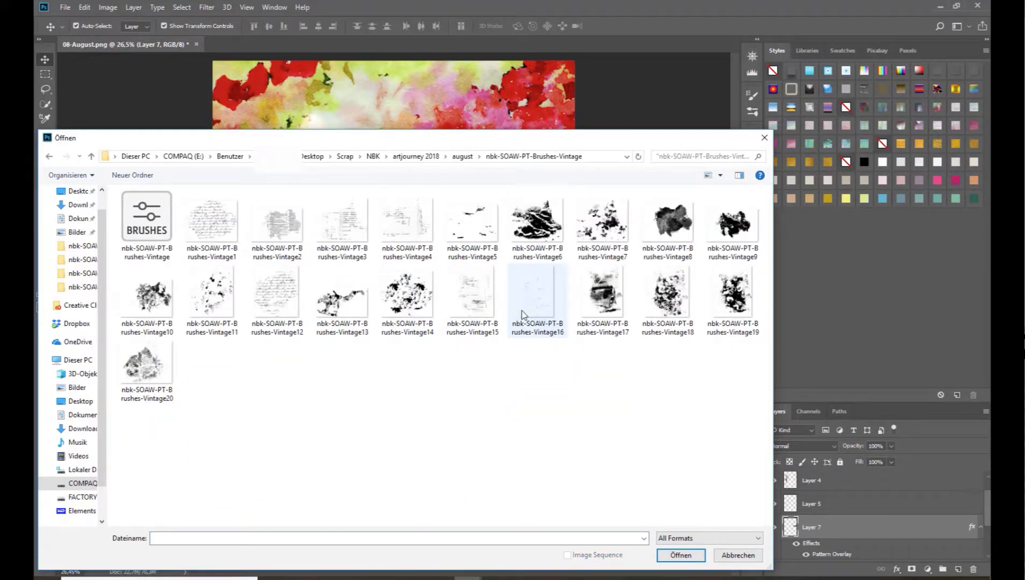
pyautogui.moveTo(472, 295)
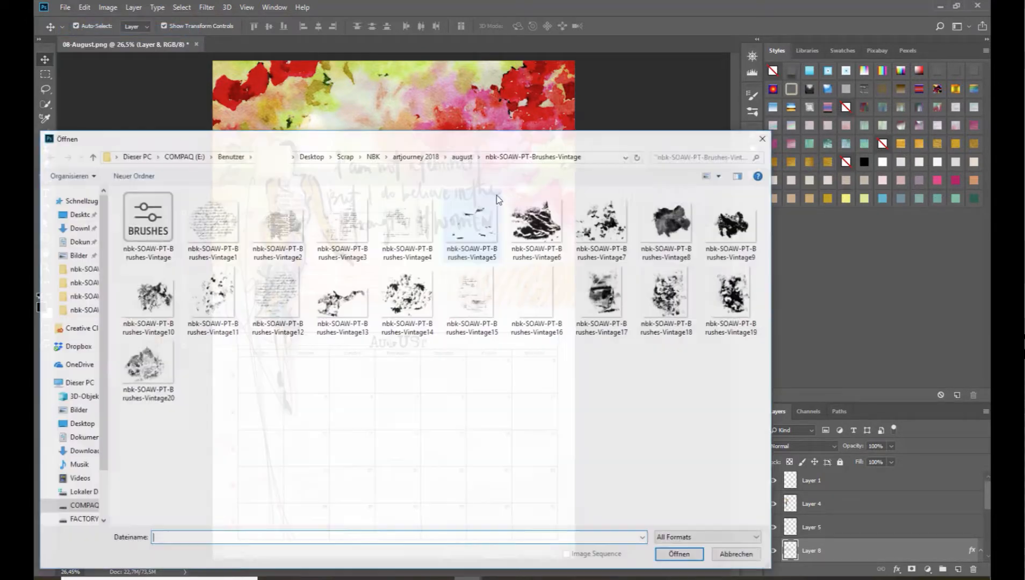
pyautogui.click(732, 295)
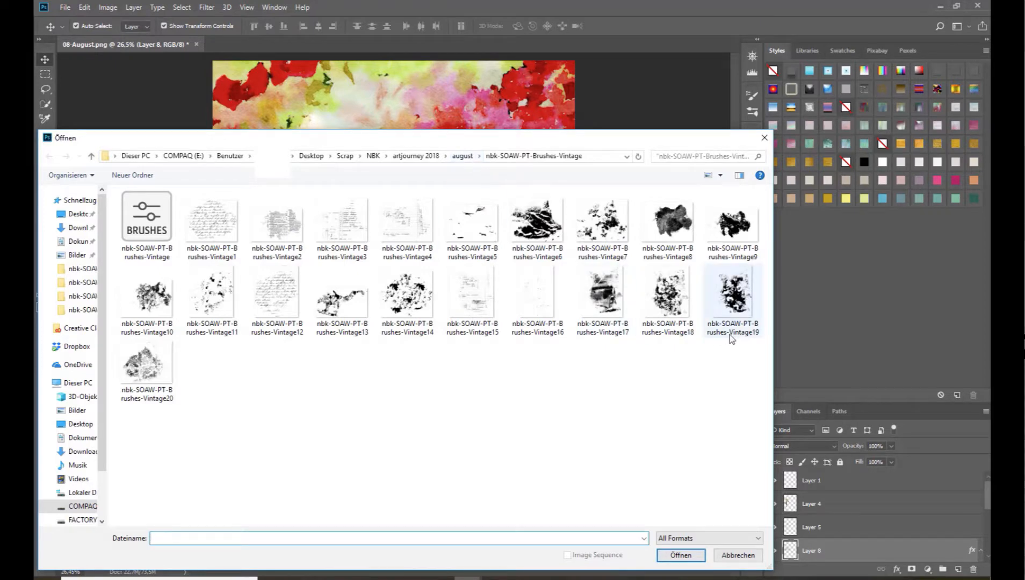
pyautogui.click(462, 156)
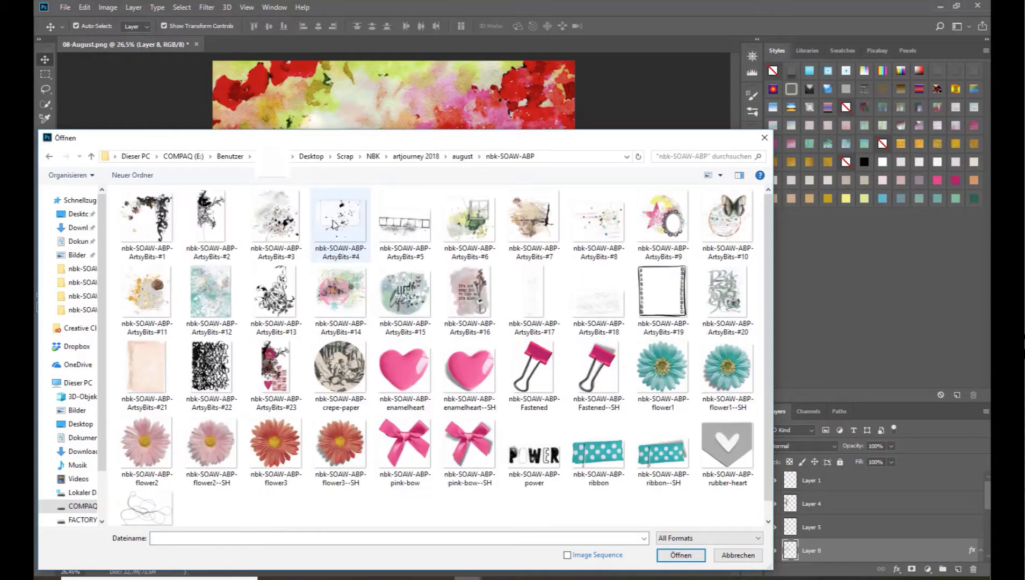
pyautogui.click(598, 292)
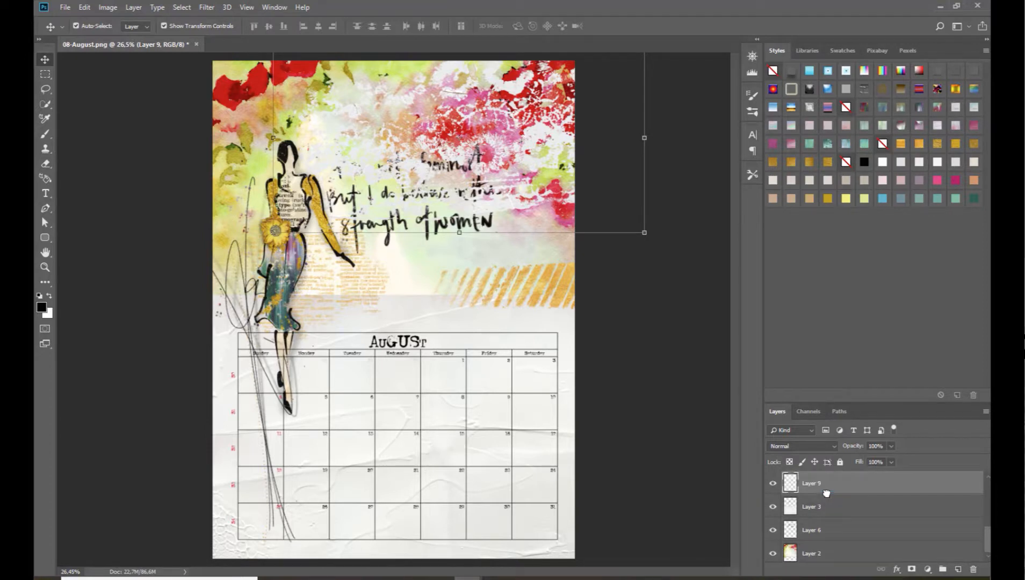
pyautogui.moveTo(827, 487)
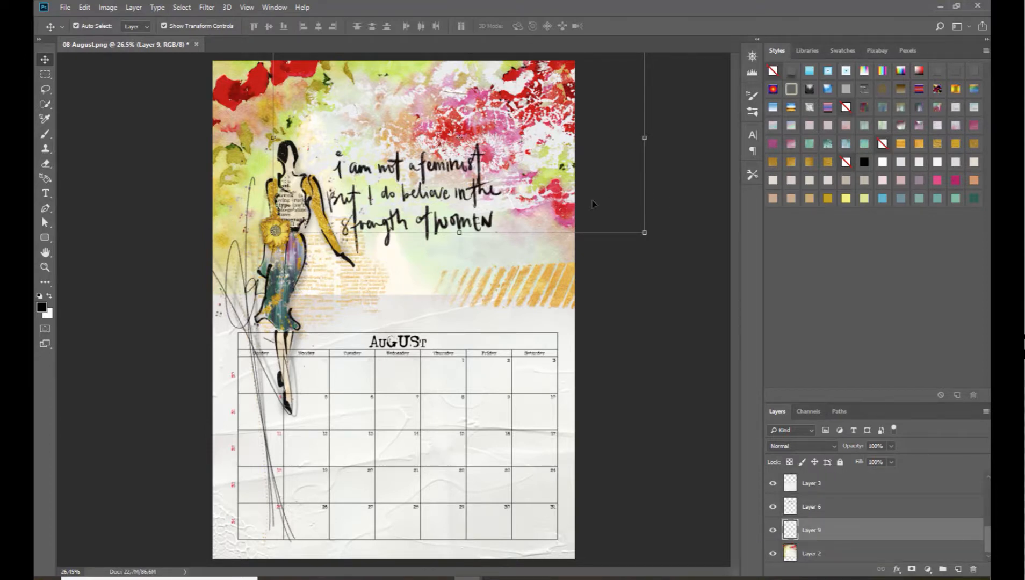
# - Open a flourish brush image below the quote and apply a soft tan style from the Styles panel
pyautogui.click(65, 7)
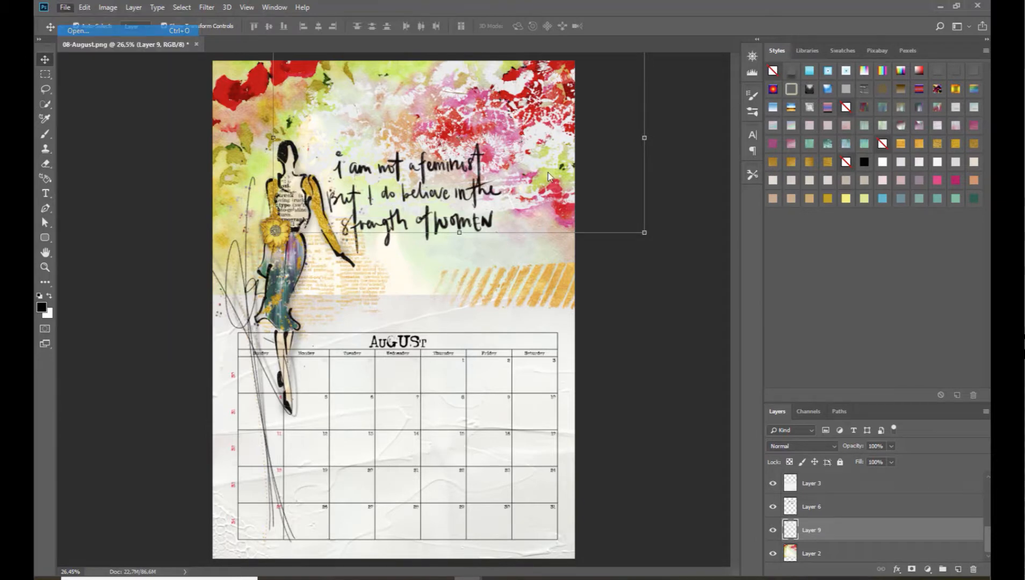
pyautogui.click(77, 31)
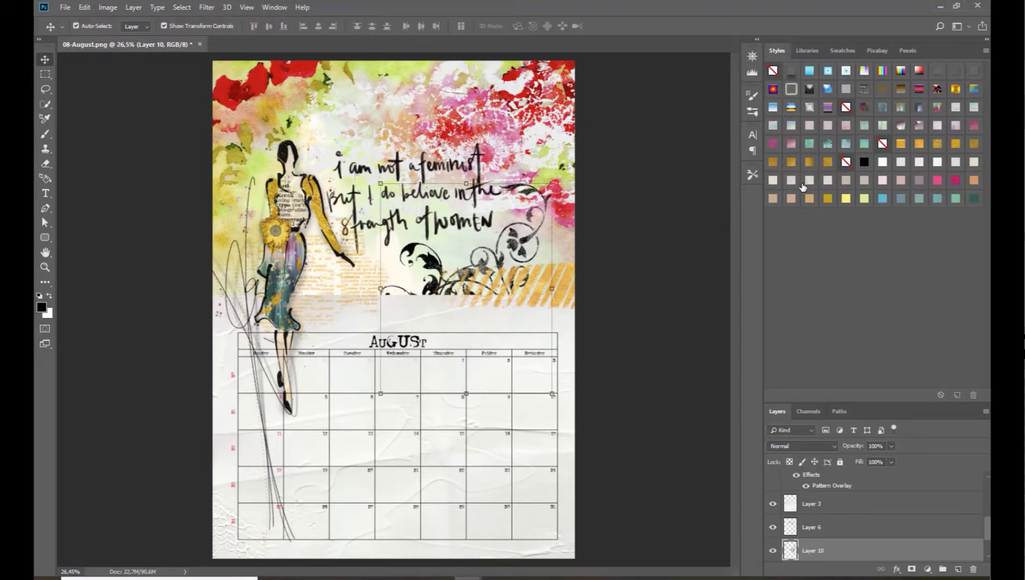
pyautogui.click(955, 180)
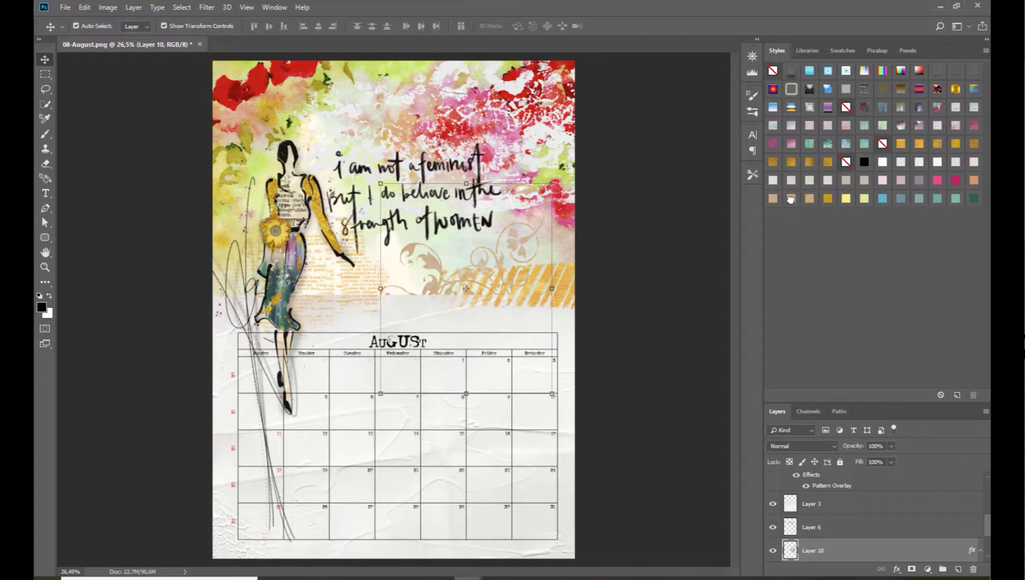
pyautogui.click(65, 8)
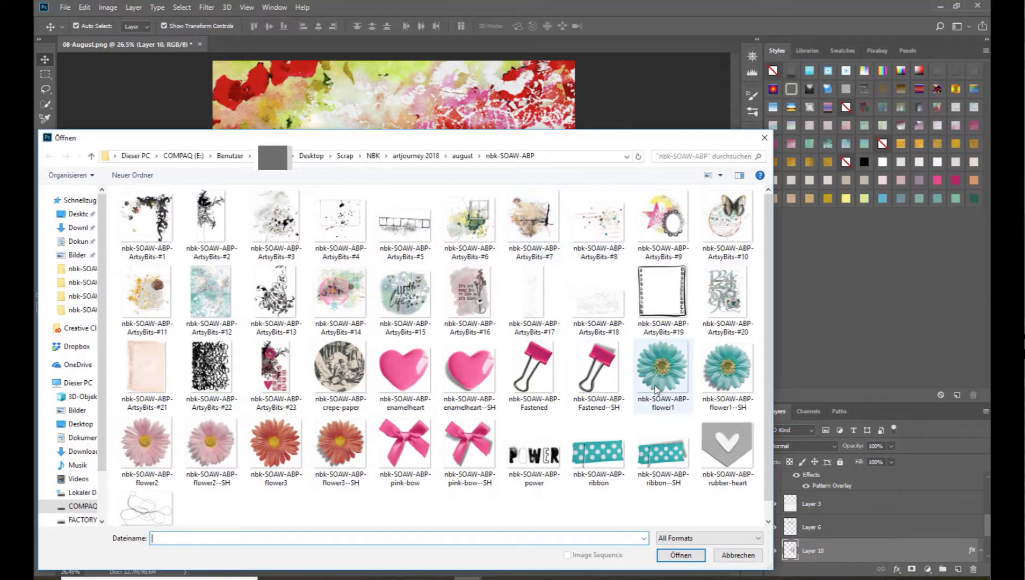
# - Place the flower3--SH red-orange daisy on the page at the gold stripes
pyautogui.click(339, 437)
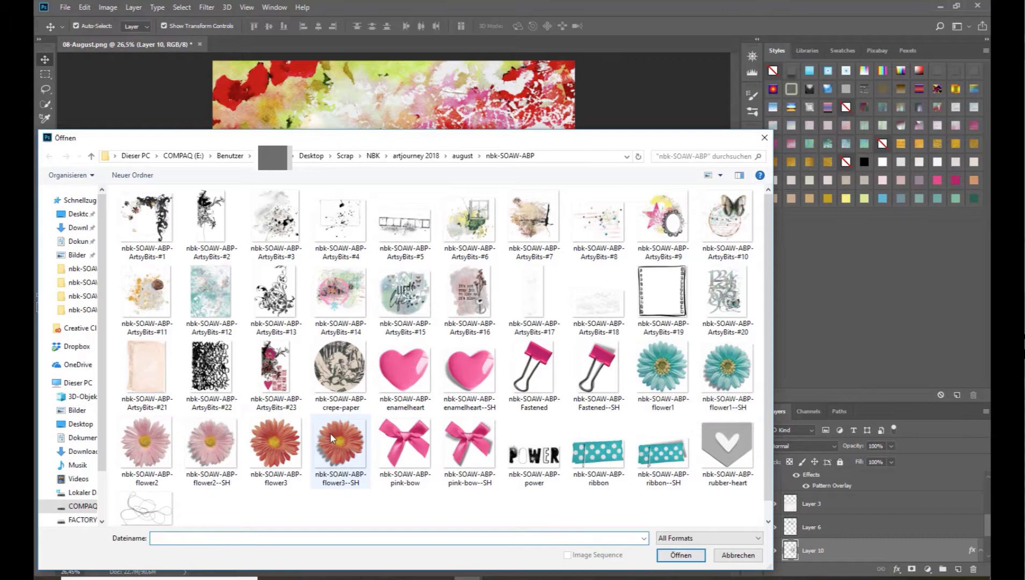
pyautogui.doubleClick(339, 437)
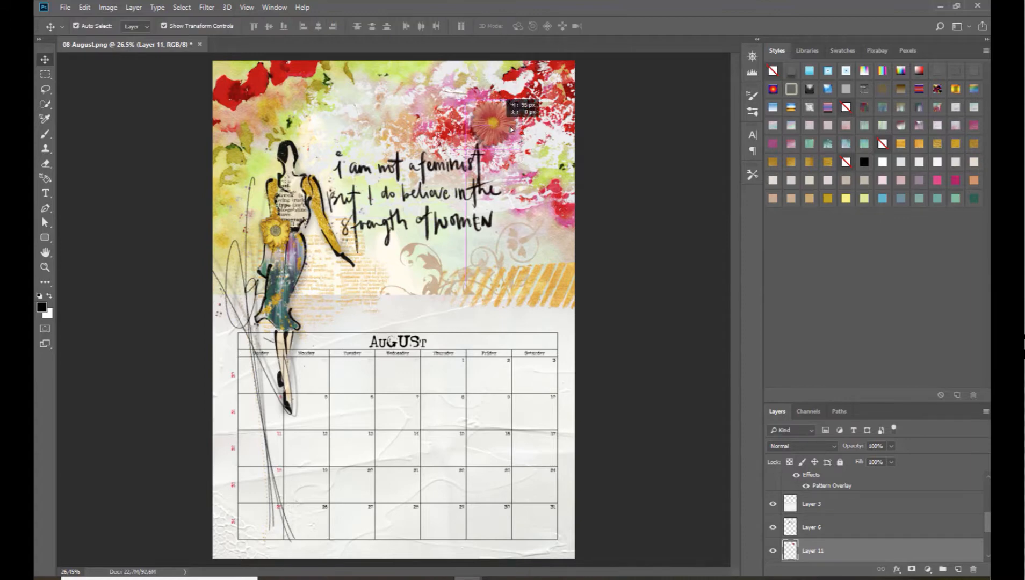
pyautogui.click(133, 8)
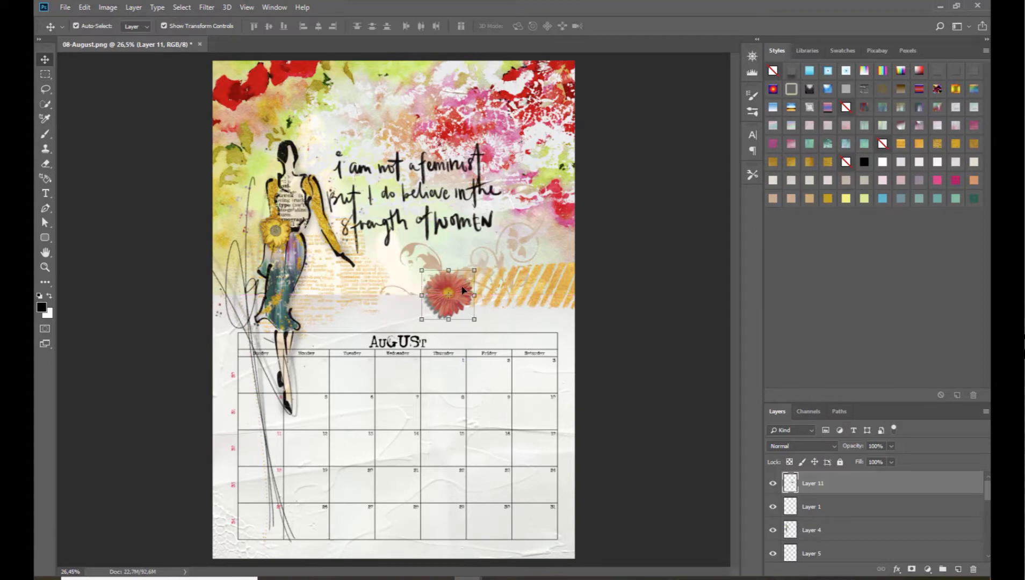
# - Open ArtsyBits-11 and position the dusky rose beside the woman's skirt
pyautogui.click(64, 8)
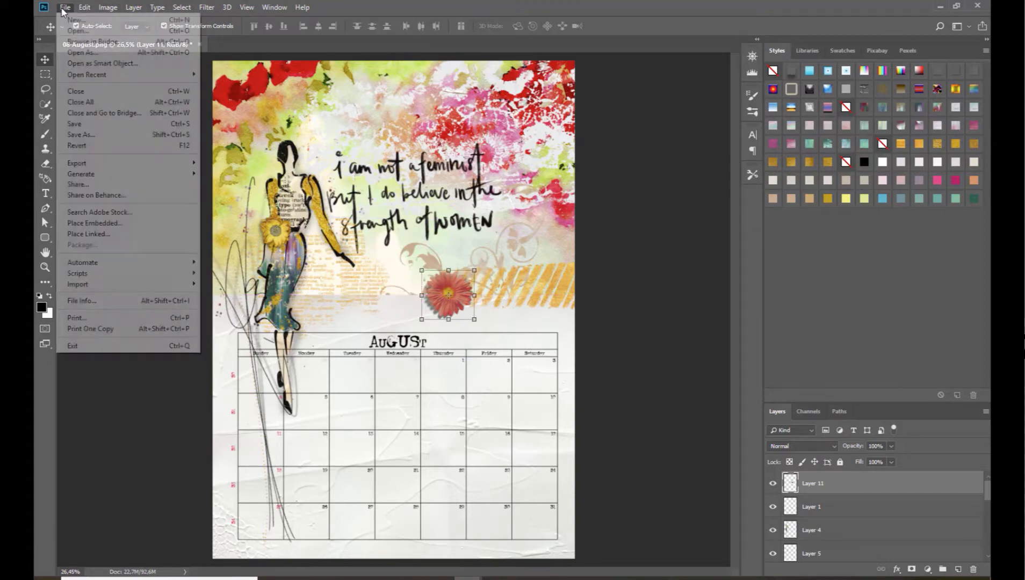
pyautogui.click(78, 30)
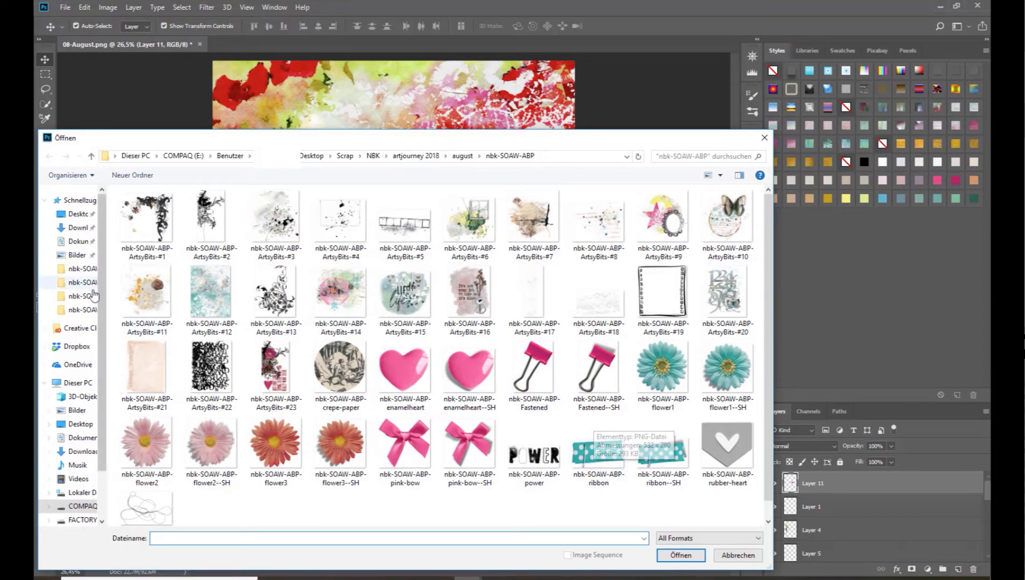
pyautogui.moveTo(147, 295)
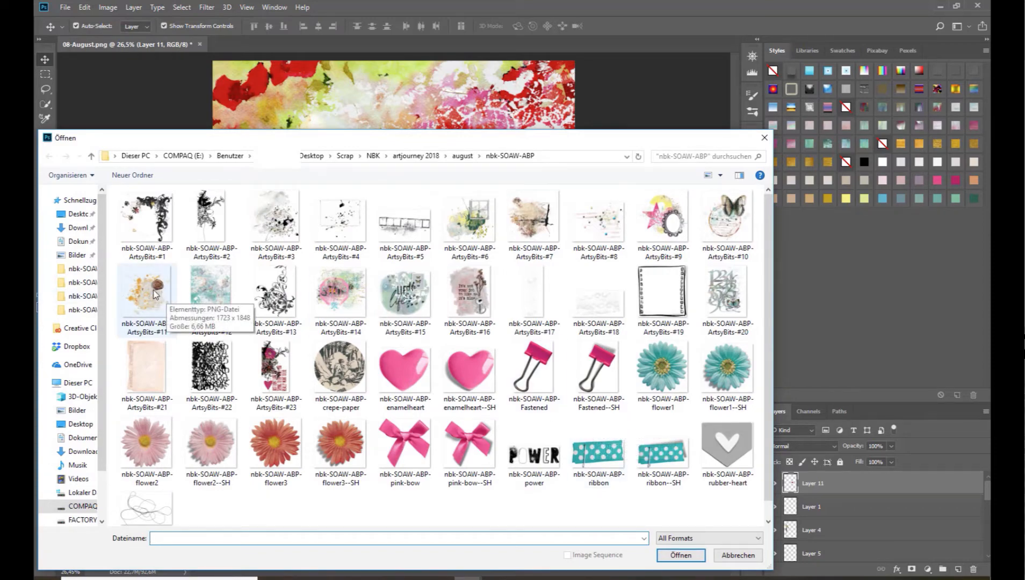
pyautogui.doubleClick(146, 292)
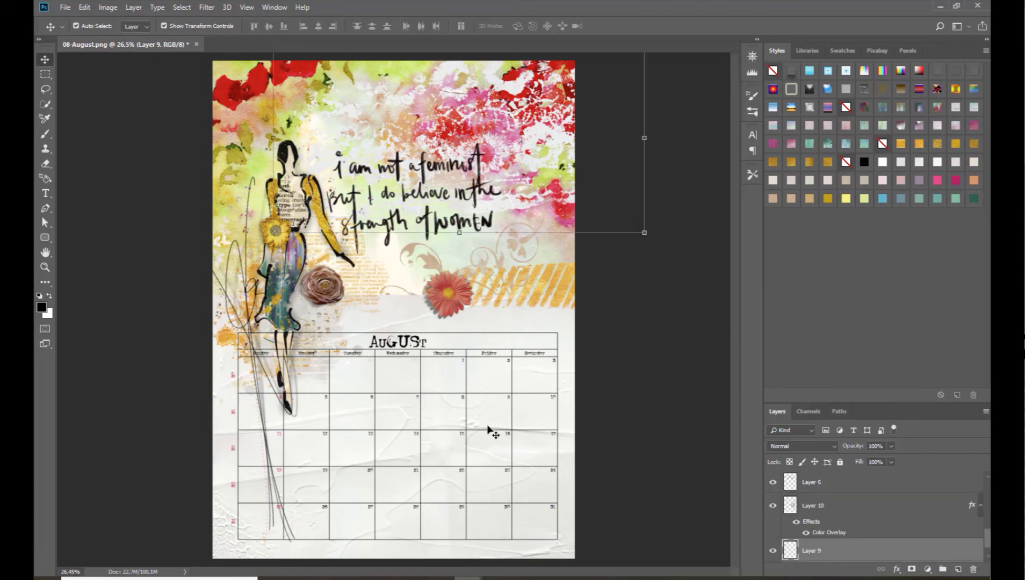
pyautogui.click(810, 482)
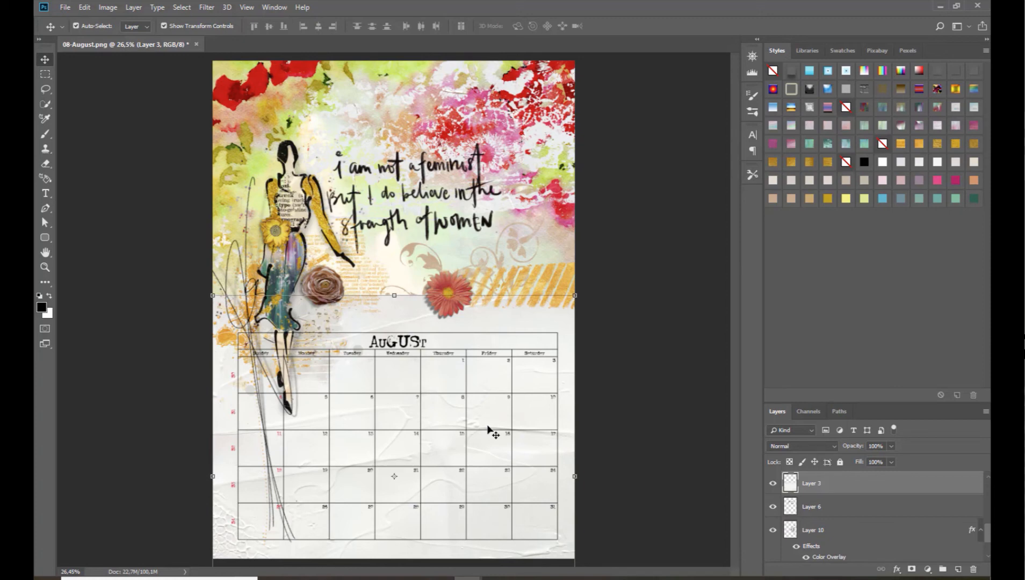